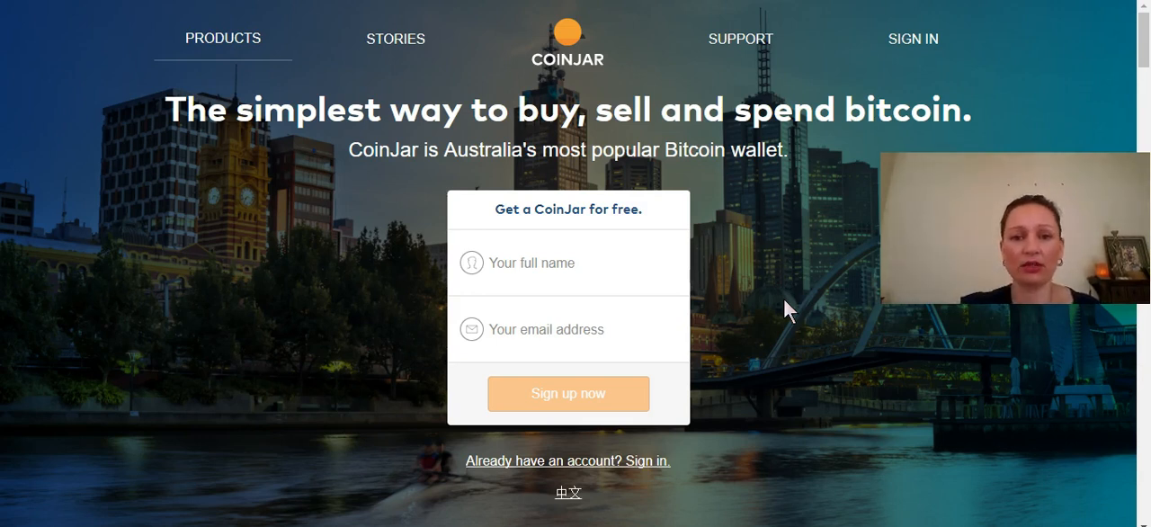
- Enter the full name 'Kel…' and email address, then submit to sign up
{"action": "left_click", "coordinate": [531, 263]}
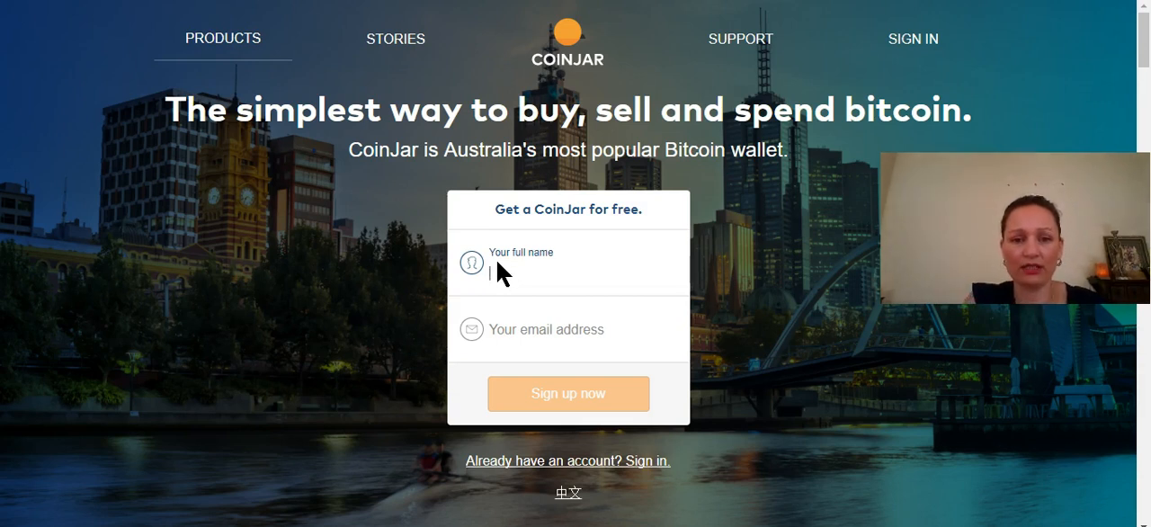
{"action": "type", "text": "Kelly Sla"}
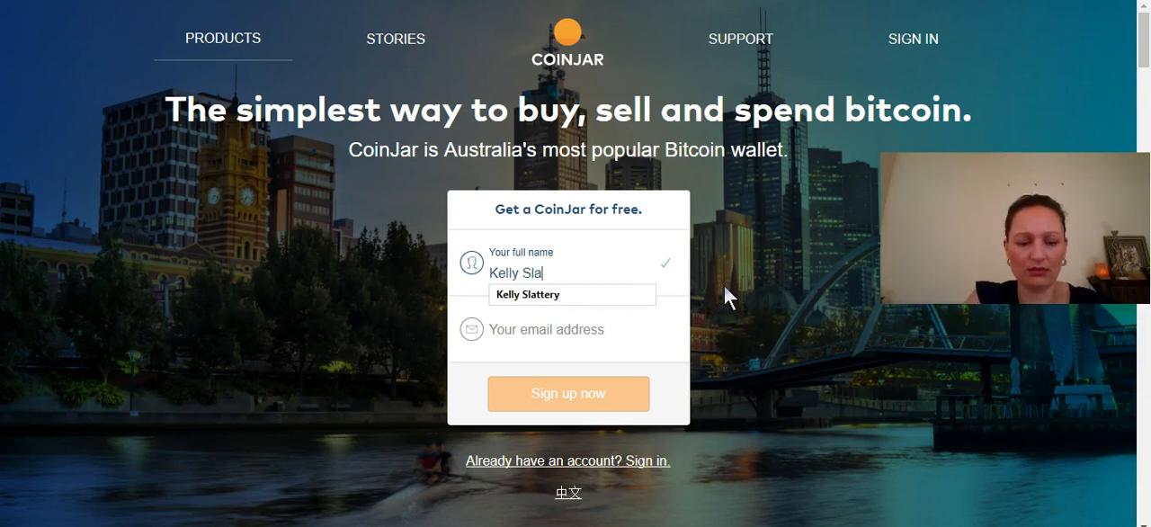
{"action": "left_click", "coordinate": [539, 329]}
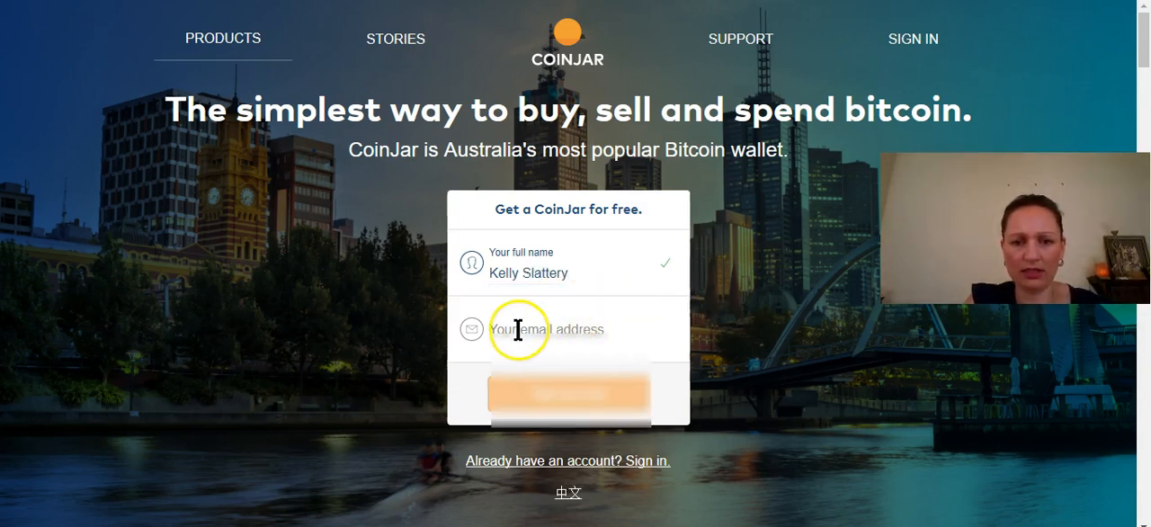
{"action": "left_click", "coordinate": [549, 329]}
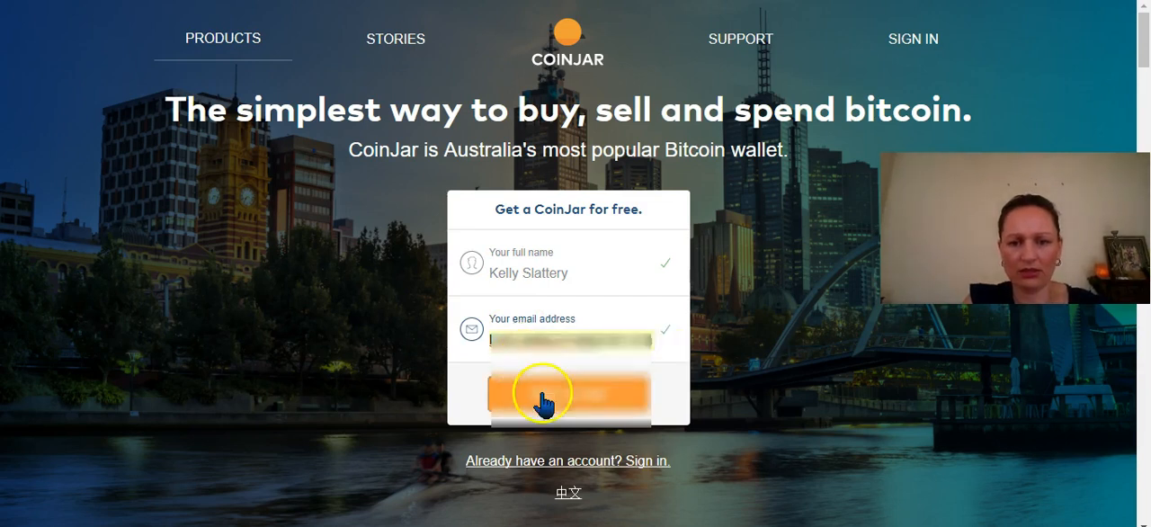
{"action": "left_click", "coordinate": [568, 394]}
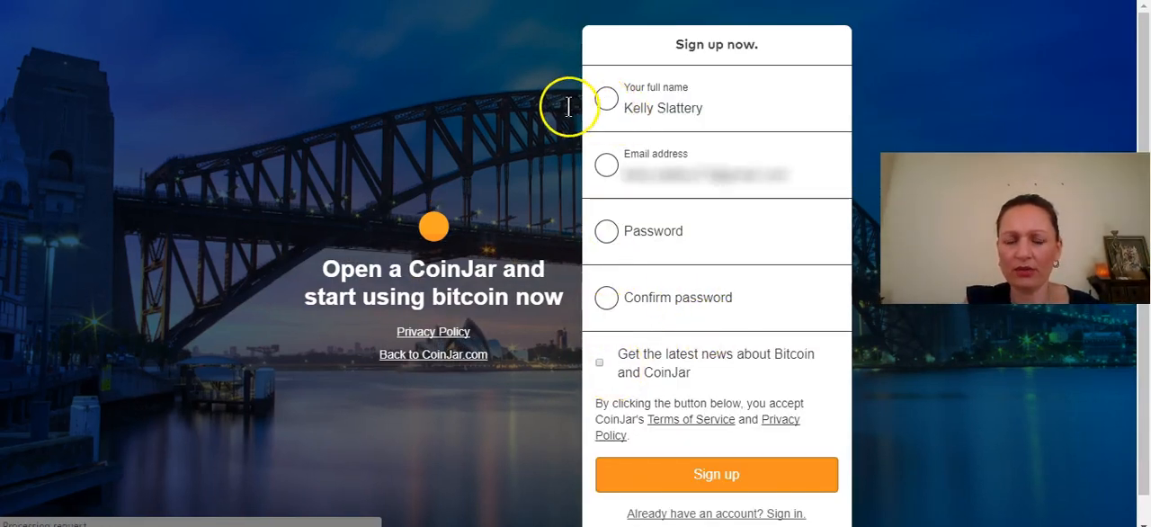
- Set the account password and submit the sign-up form
{"action": "left_click", "coordinate": [657, 241]}
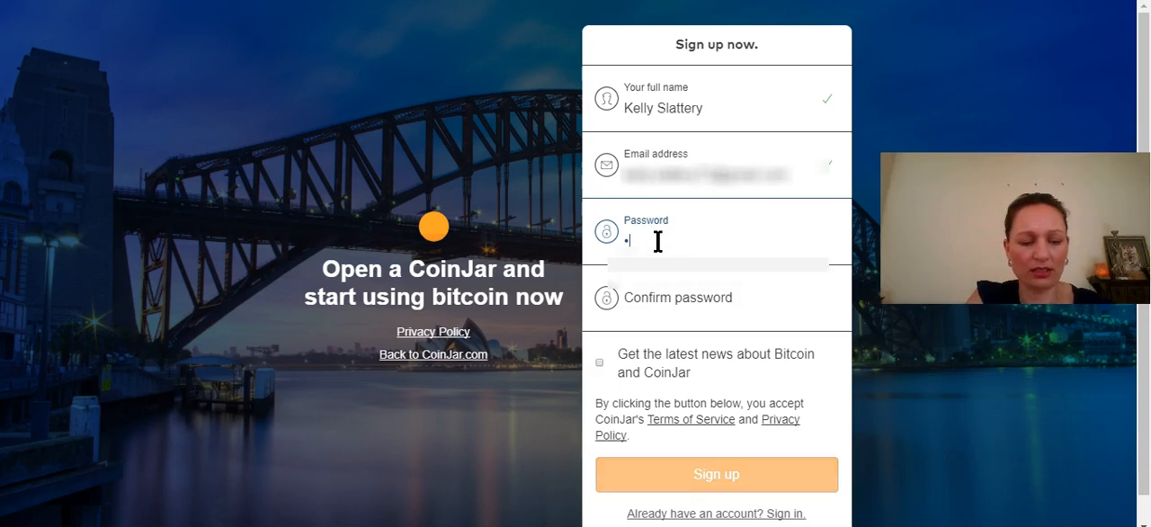
{"action": "type", "text": "••••"}
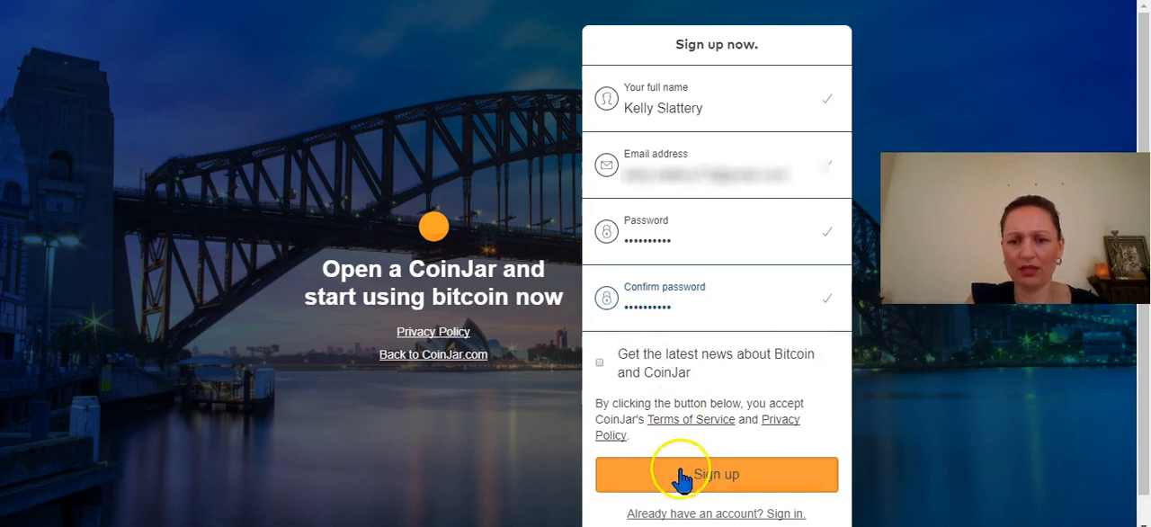
{"action": "left_click", "coordinate": [716, 474]}
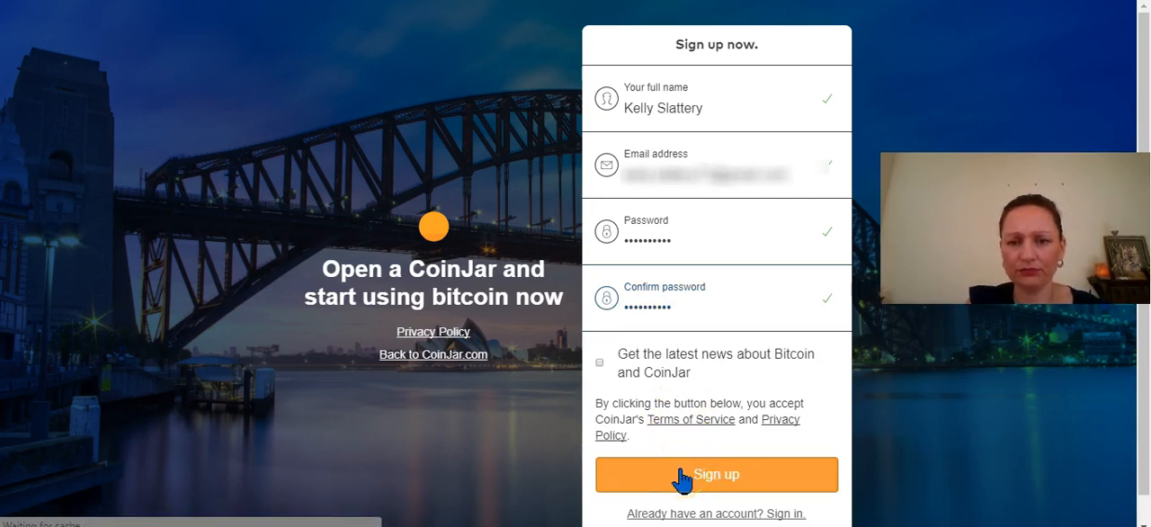
{"action": "left_click", "coordinate": [716, 474]}
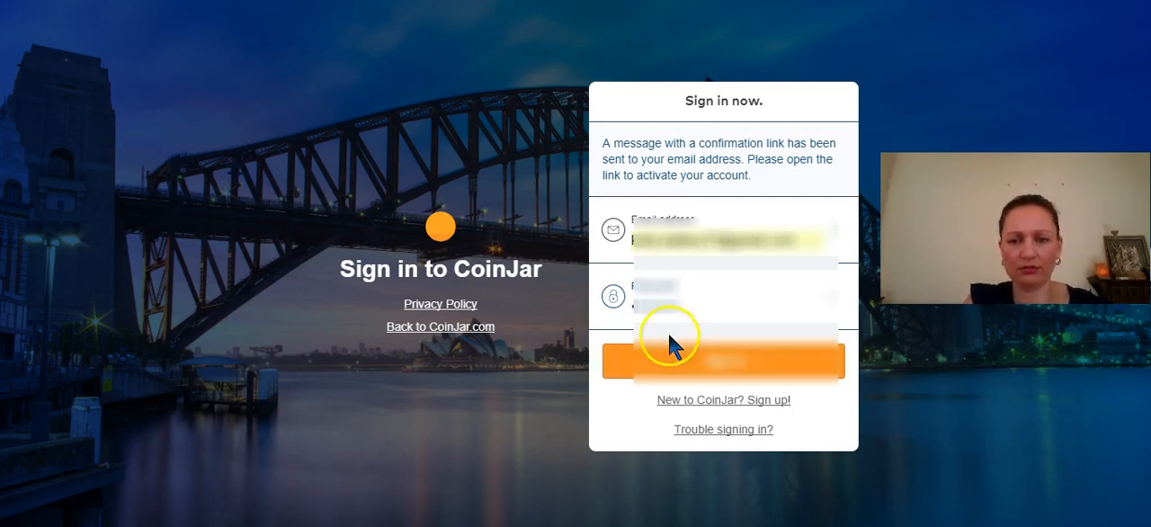
{"action": "mouse_move", "coordinate": [635, 141]}
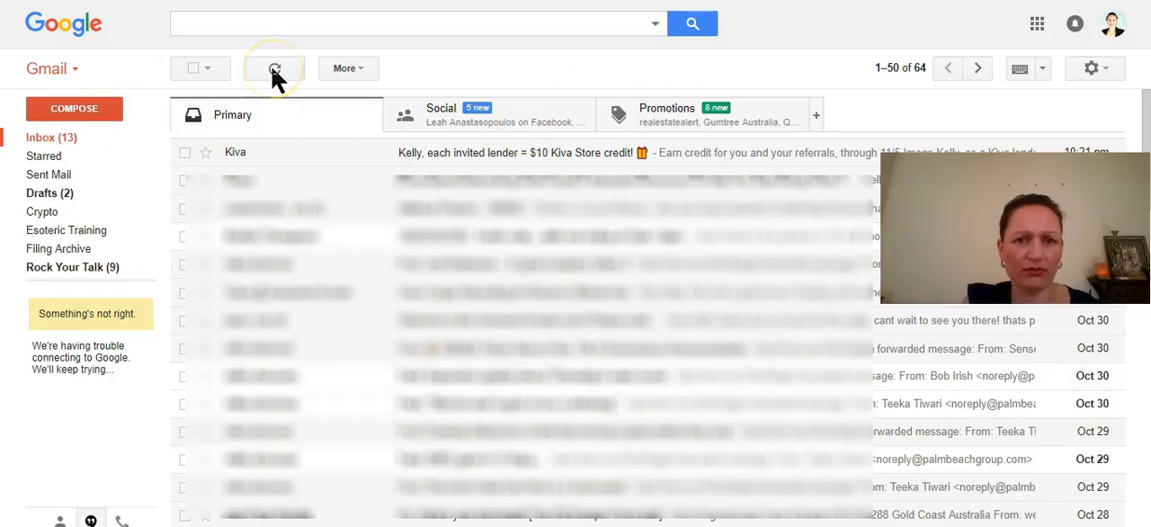
- Open the CoinJar Confirmation instructions email and use its Confirm my account link
{"action": "left_click", "coordinate": [275, 69]}
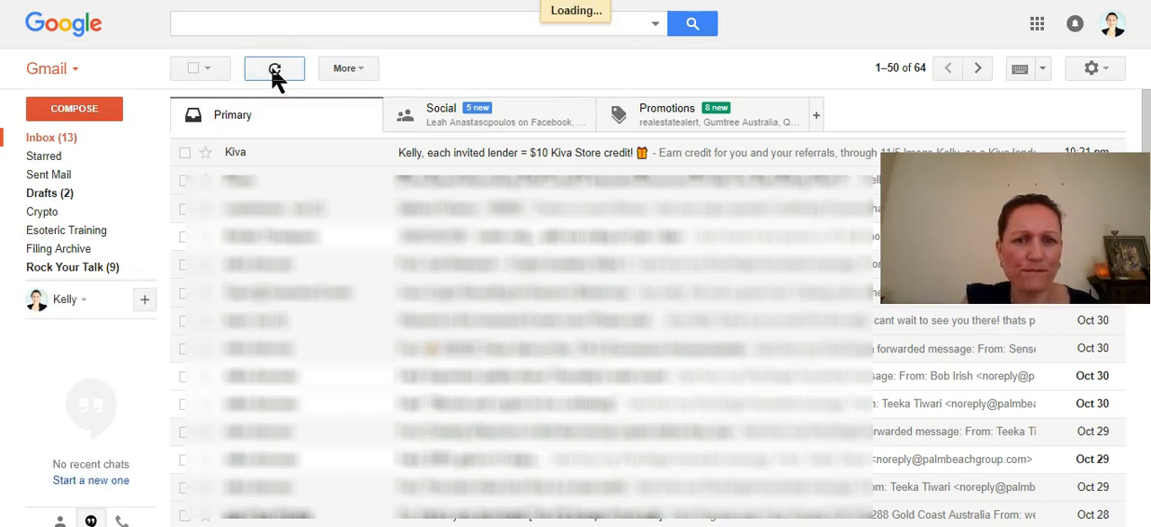
{"action": "left_click", "coordinate": [275, 68]}
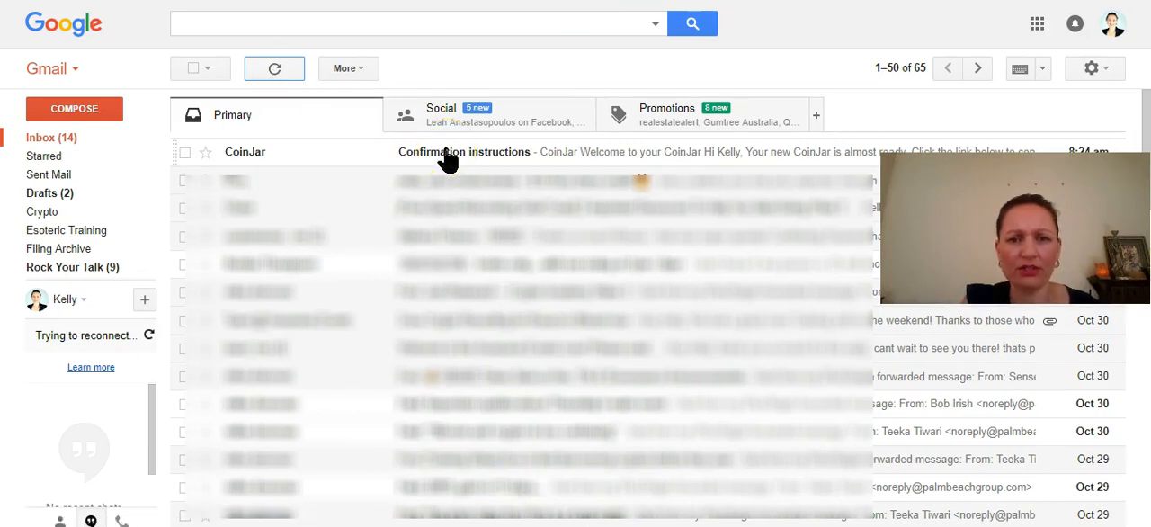
{"action": "left_click", "coordinate": [464, 151]}
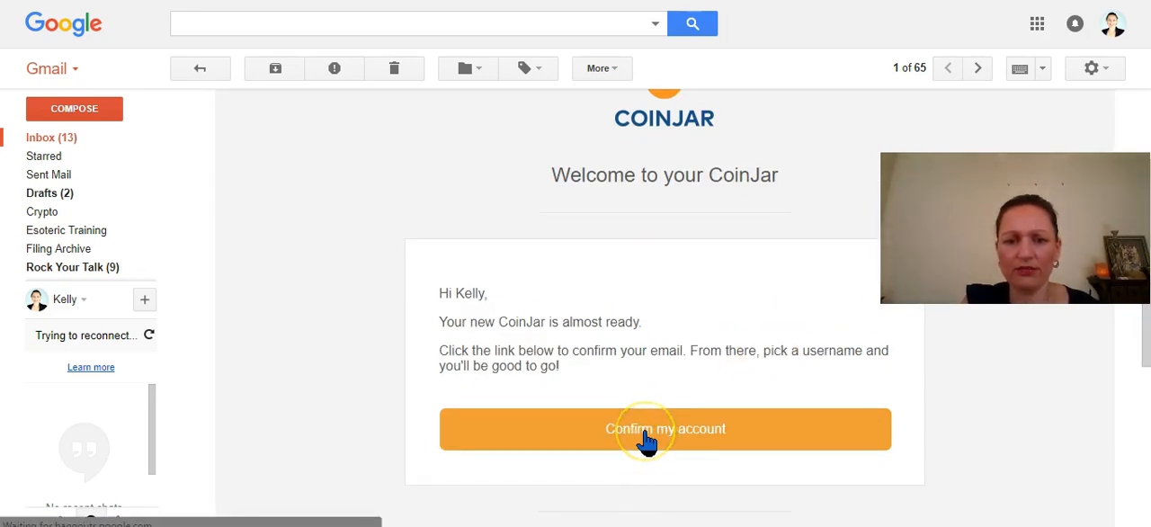
{"action": "left_click", "coordinate": [666, 429]}
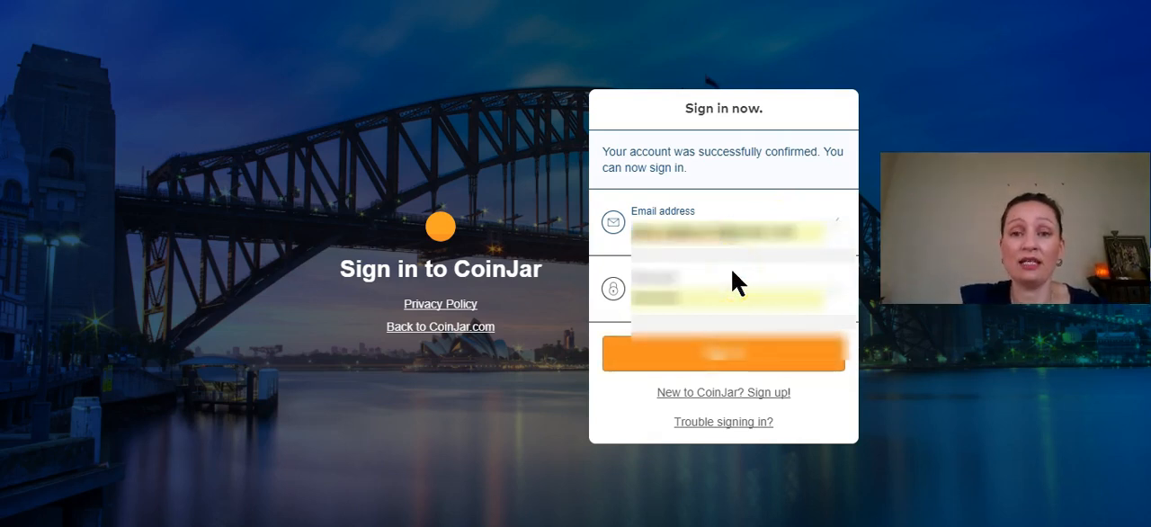
- Sign in to CoinJar using the saved email and password
{"action": "left_click", "coordinate": [688, 297]}
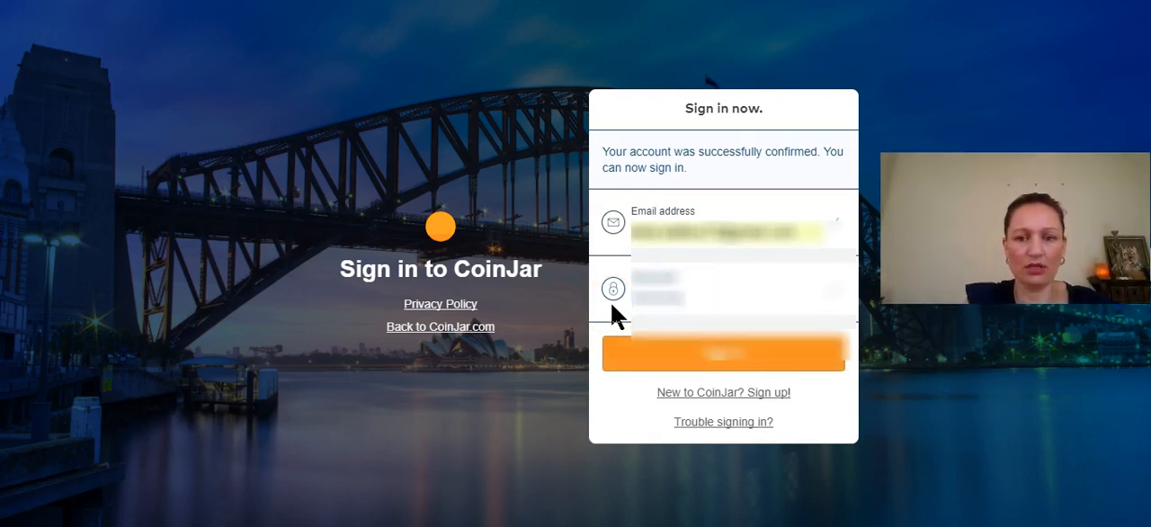
{"action": "left_click", "coordinate": [723, 352]}
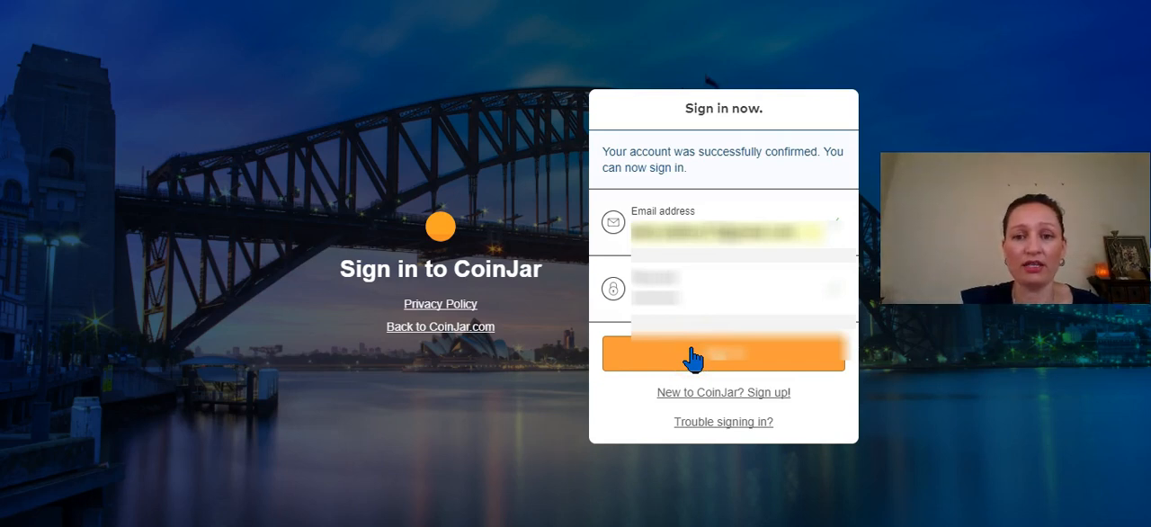
{"action": "left_click", "coordinate": [723, 353]}
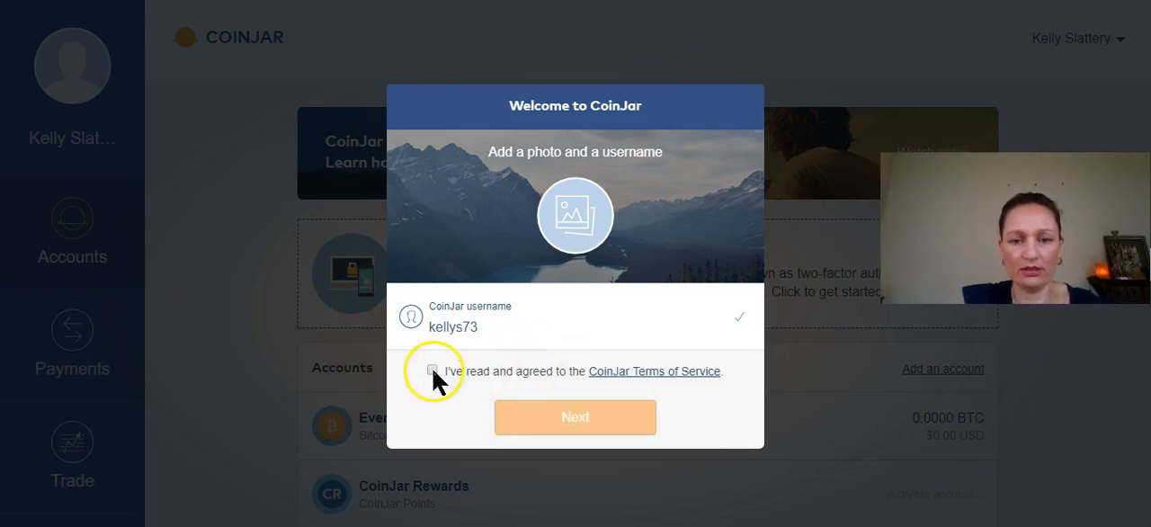
{"action": "left_click", "coordinate": [431, 371]}
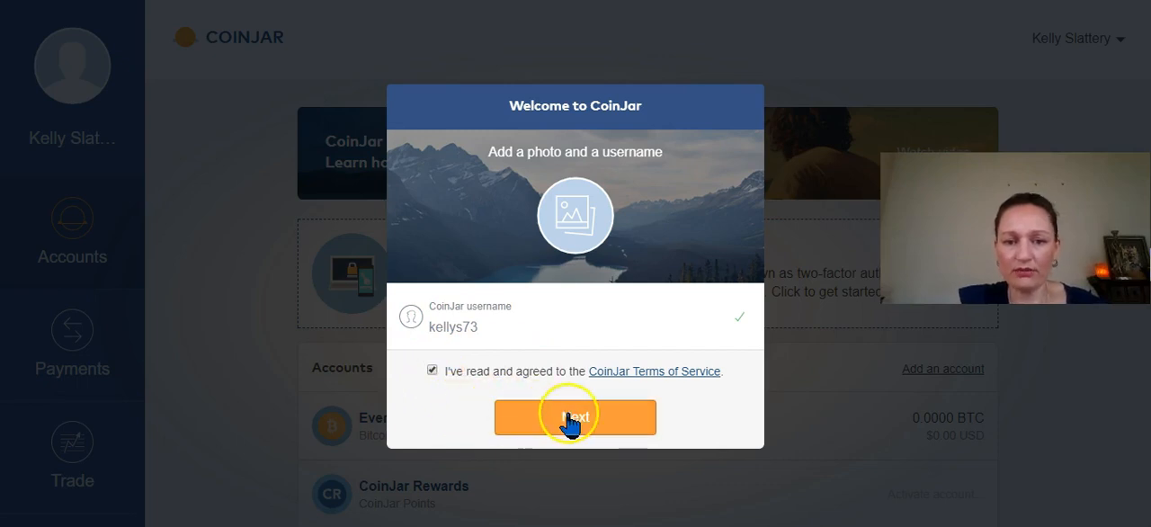
{"action": "mouse_move", "coordinate": [652, 371]}
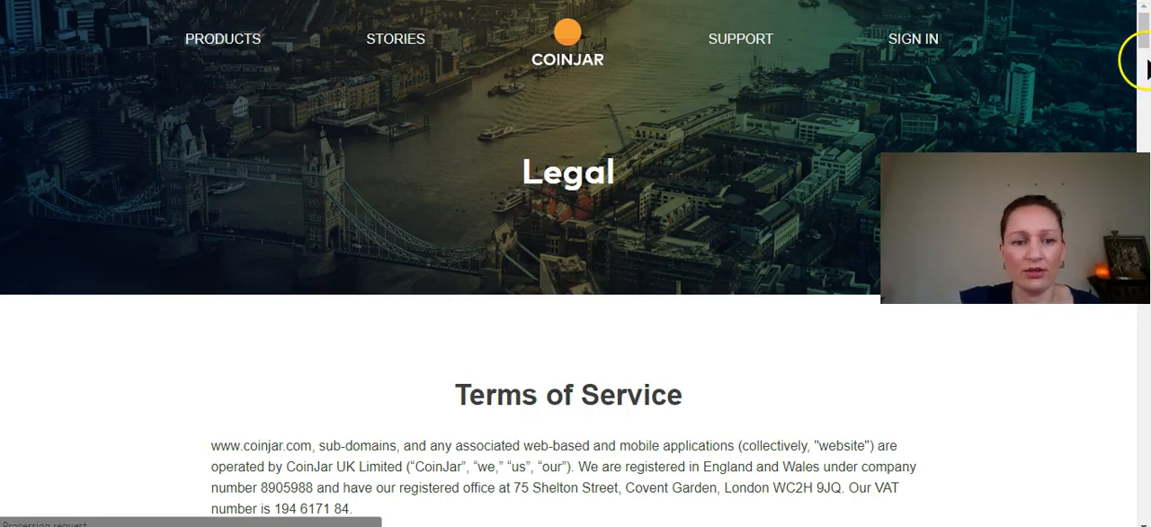
- Scroll through the Terms of Service page down to Services and Payments
{"action": "scroll", "scroll_direction": "down", "scroll_amount": 3}
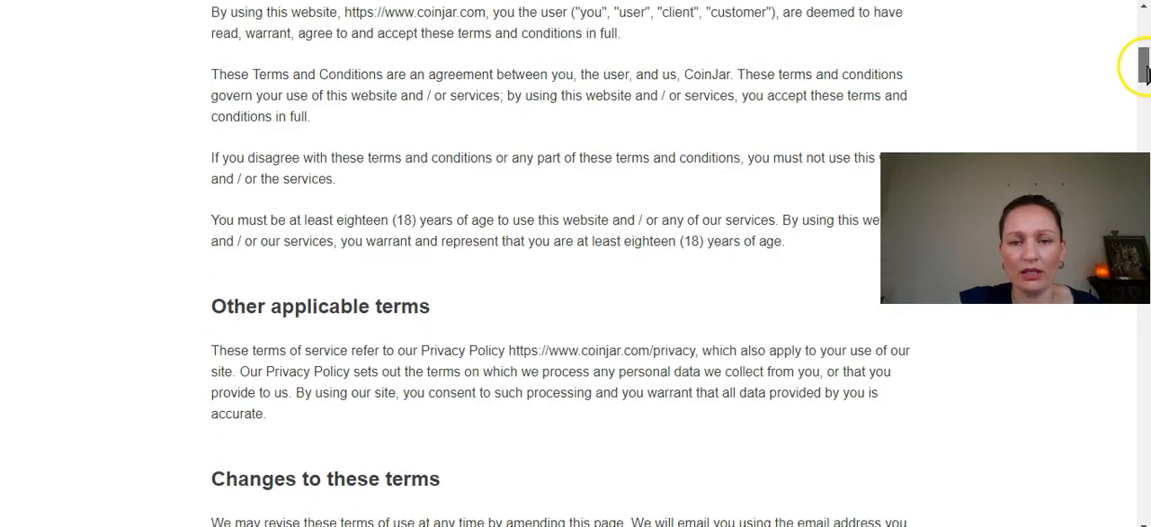
{"action": "scroll", "scroll_direction": "down", "scroll_amount": 3}
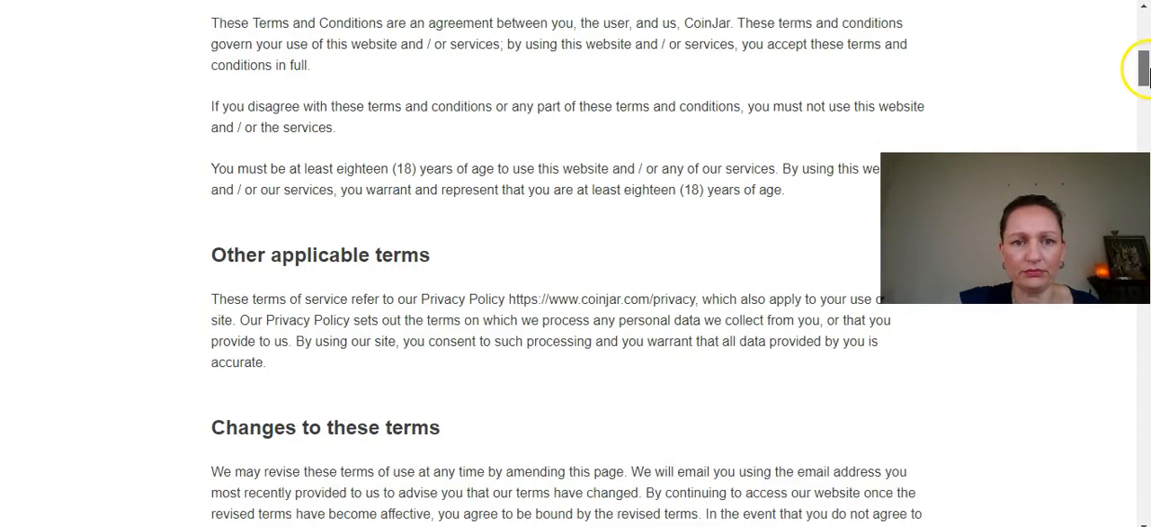
{"action": "scroll", "scroll_direction": "down", "scroll_amount": 3}
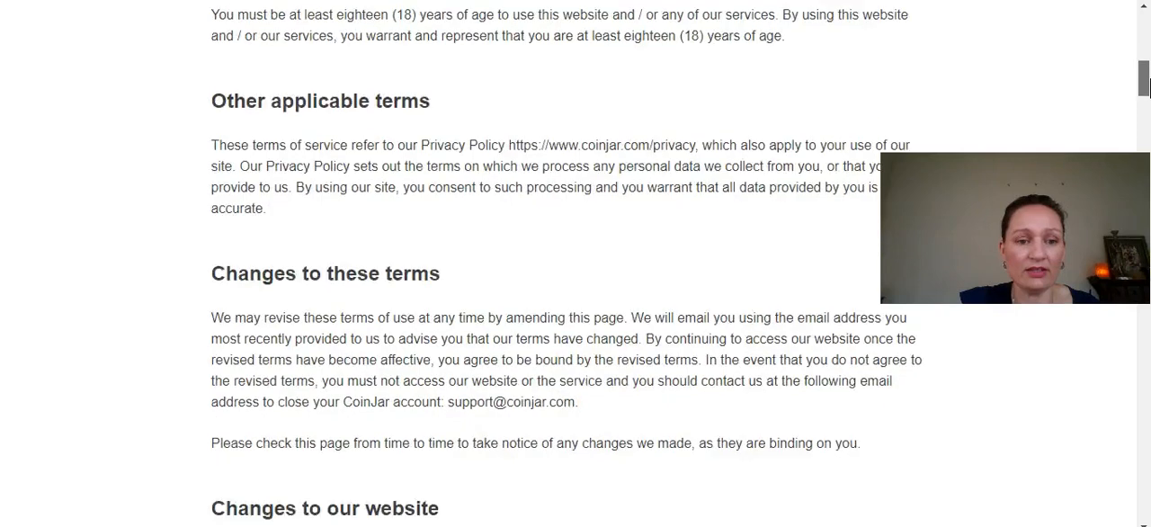
{"action": "scroll", "scroll_direction": "down", "scroll_amount": 3}
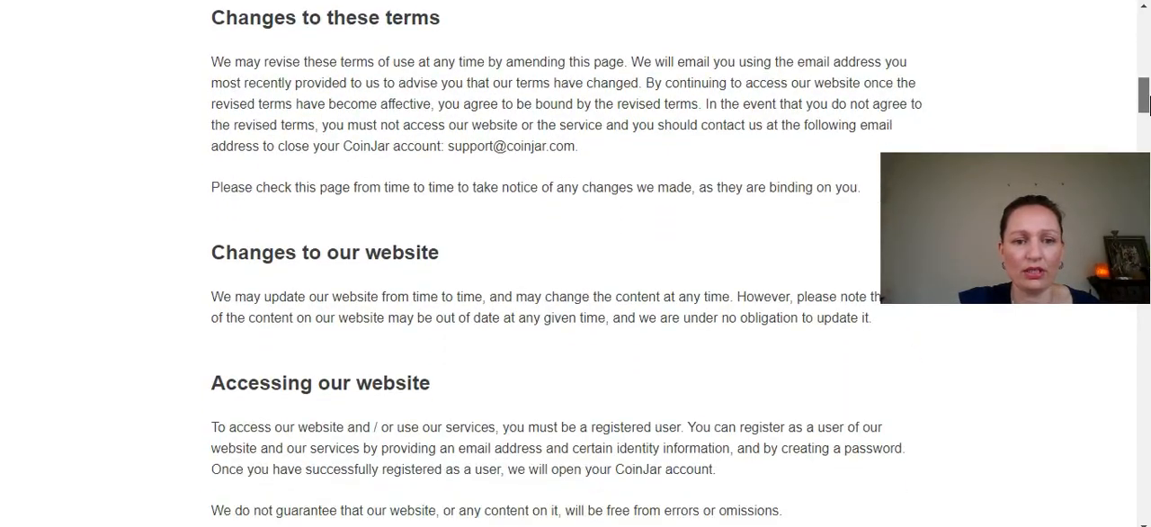
{"action": "scroll", "scroll_direction": "down", "scroll_amount": 3}
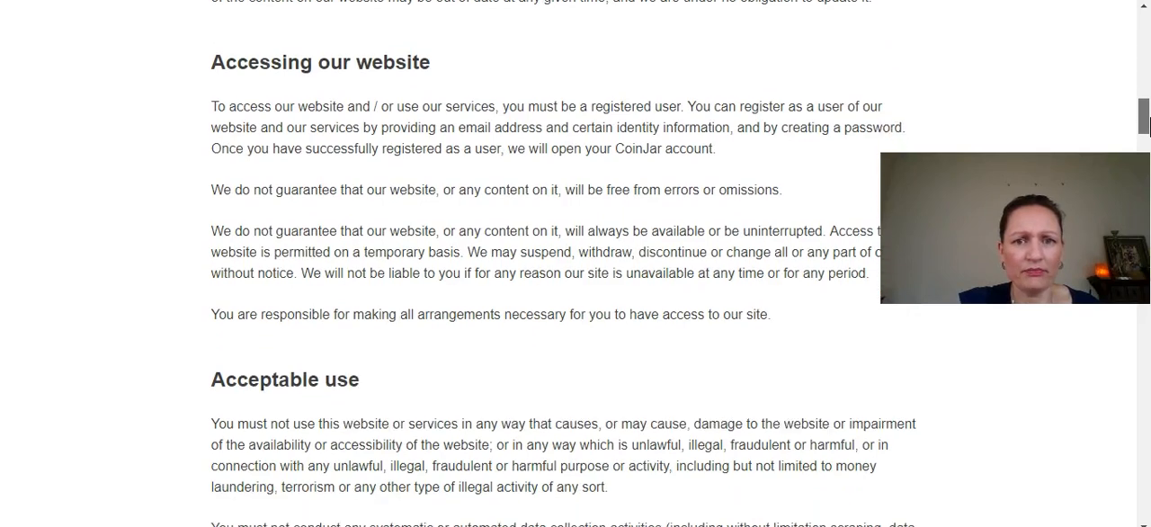
{"action": "scroll", "scroll_direction": "down", "scroll_amount": 3}
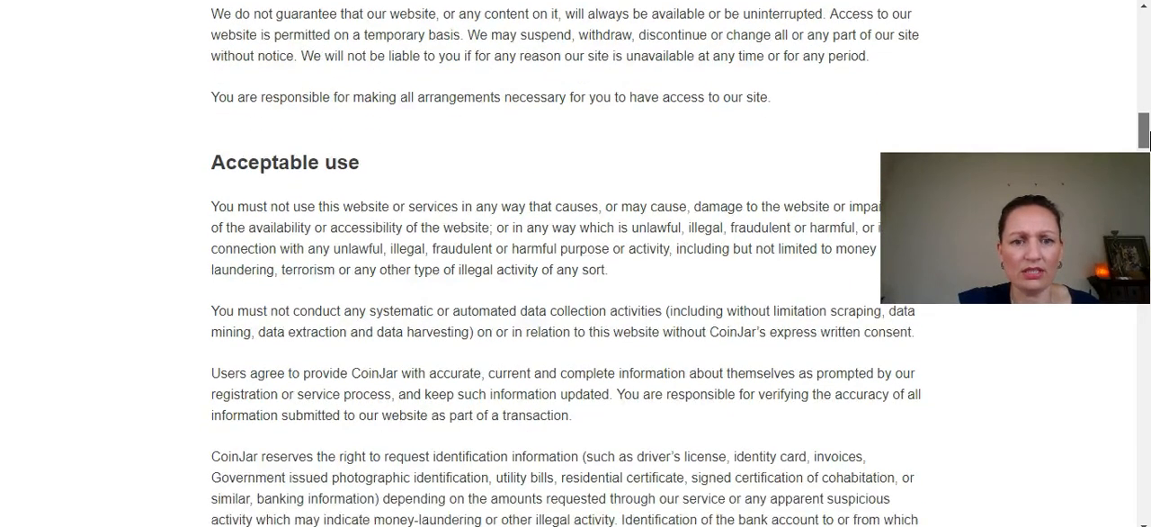
{"action": "scroll", "scroll_direction": "down", "scroll_amount": 3}
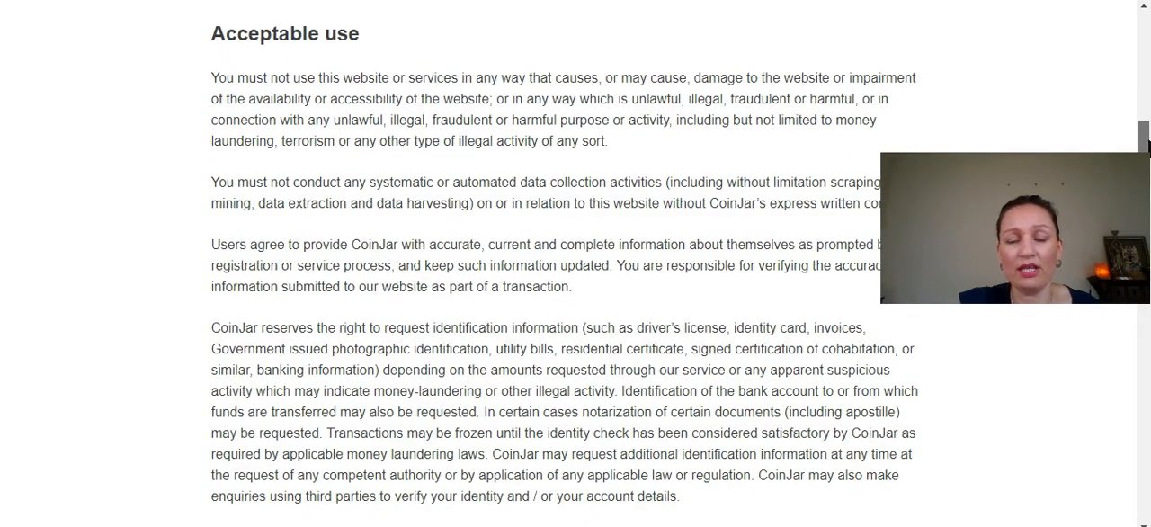
{"action": "scroll", "scroll_direction": "down", "scroll_amount": 3}
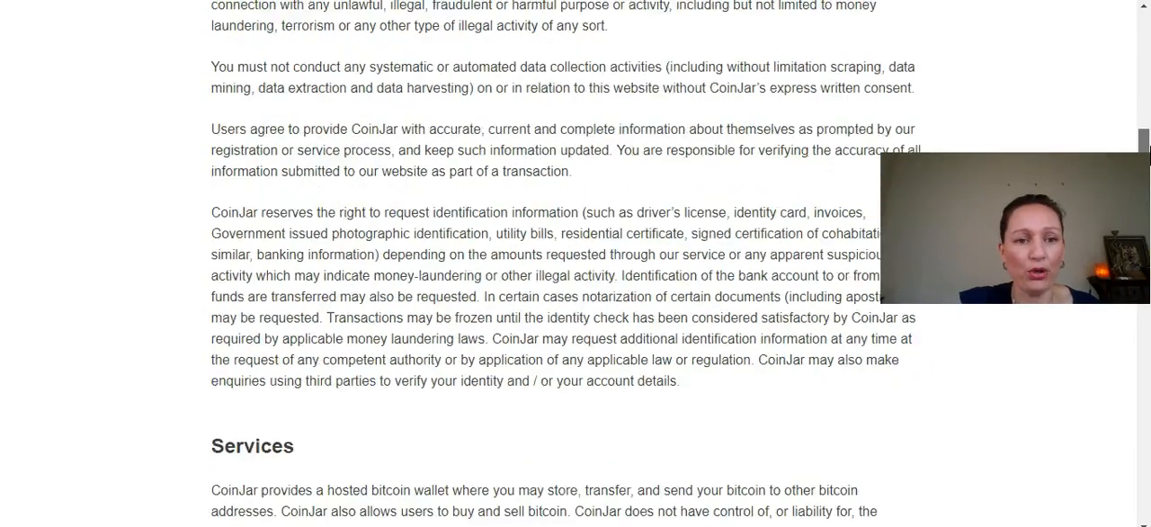
{"action": "scroll", "scroll_direction": "down", "scroll_amount": 3}
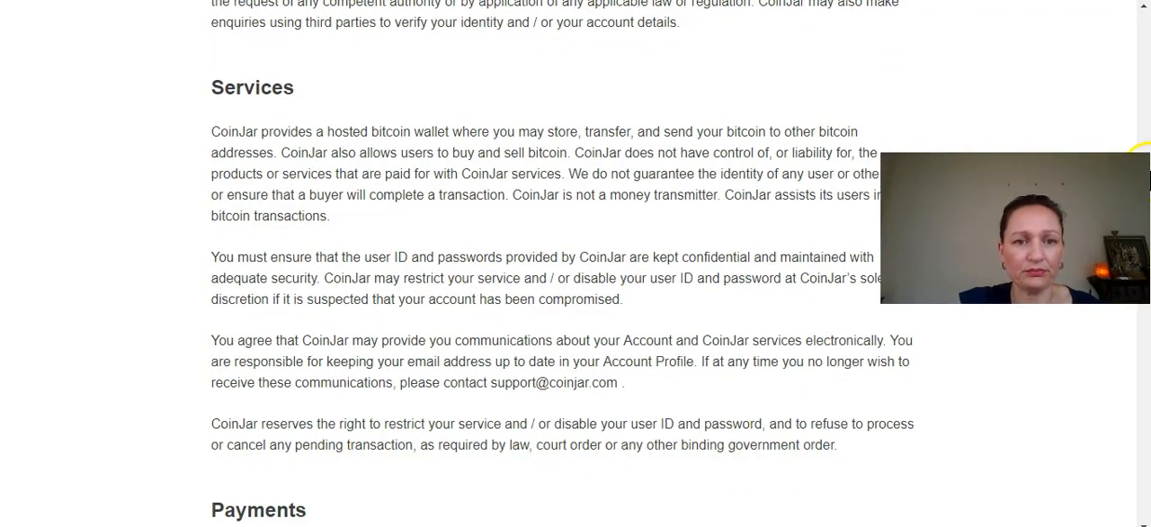
{"action": "scroll", "scroll_direction": "down", "scroll_amount": 3}
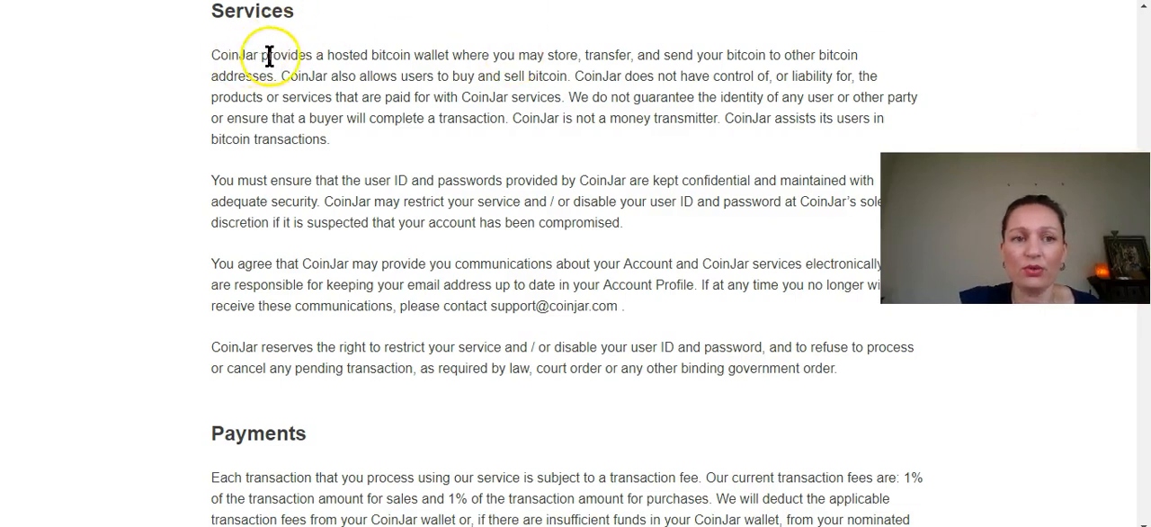
{"action": "mouse_move", "coordinate": [518, 61]}
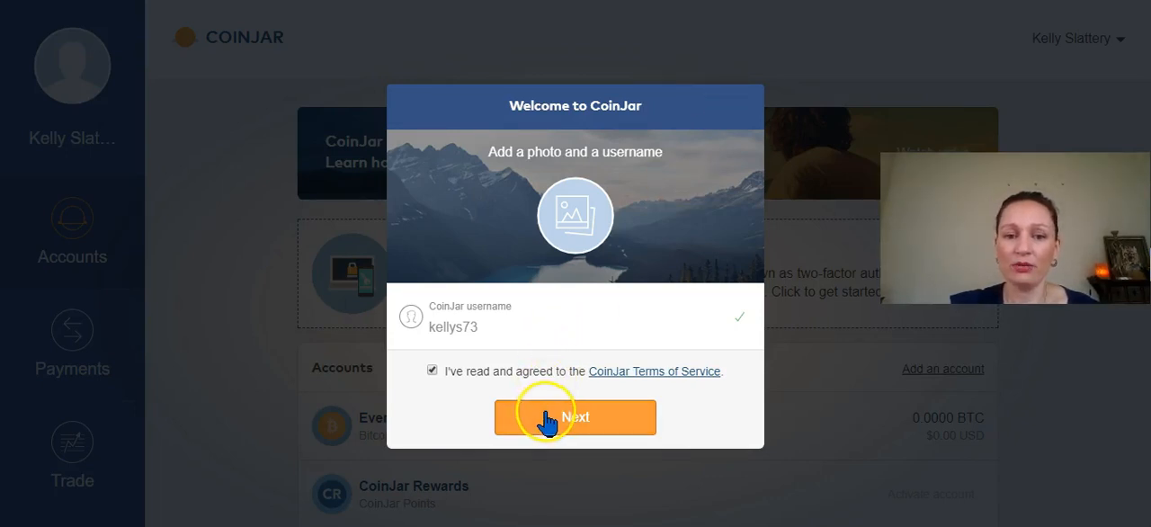
{"action": "left_click", "coordinate": [575, 416]}
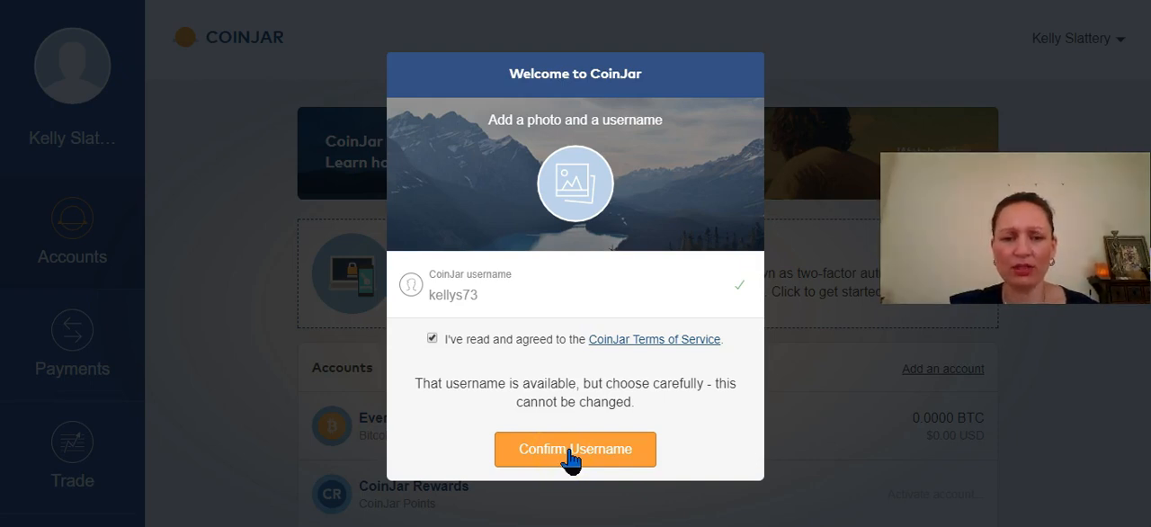
{"action": "left_click", "coordinate": [575, 449]}
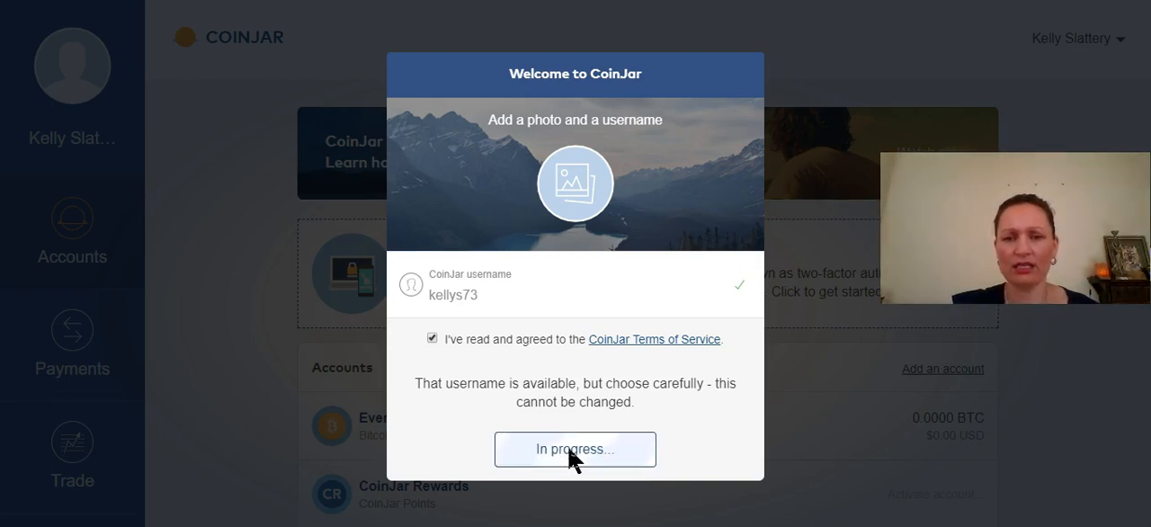
- Save Australia as the country and defer mobile number verification
{"action": "left_click", "coordinate": [575, 449]}
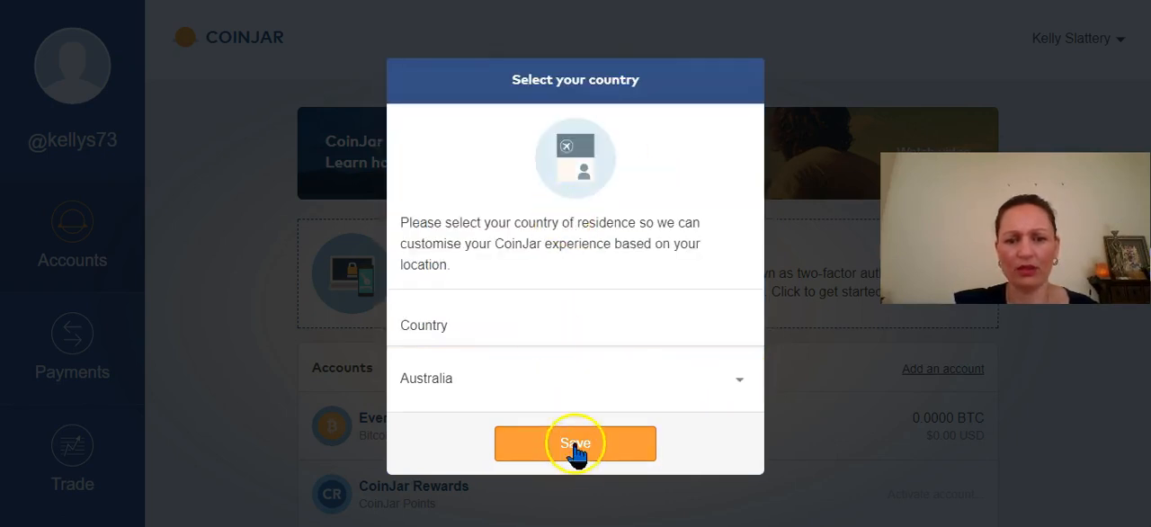
{"action": "left_click", "coordinate": [574, 444]}
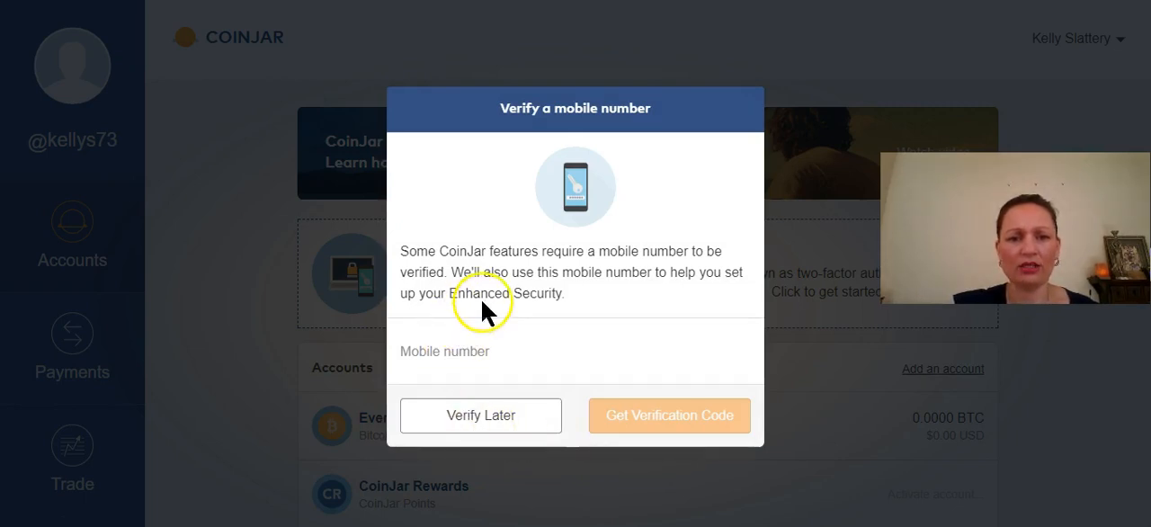
{"action": "mouse_move", "coordinate": [530, 337]}
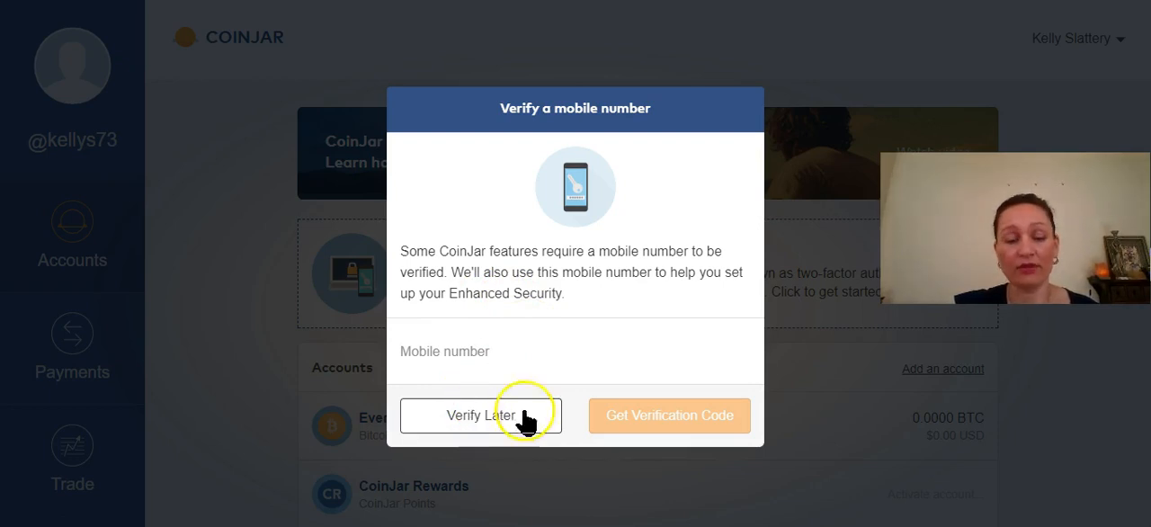
{"action": "mouse_move", "coordinate": [485, 421]}
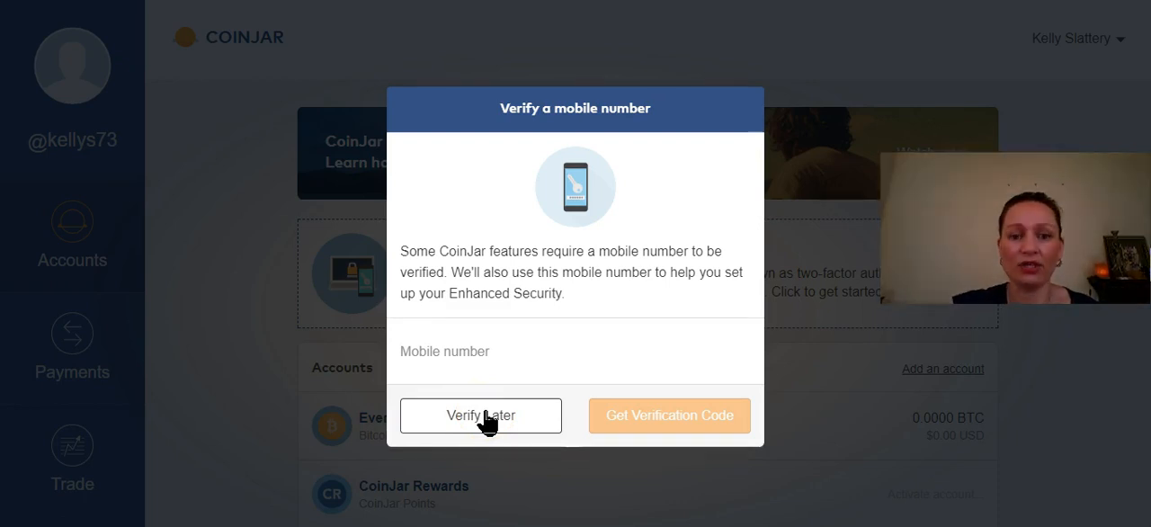
{"action": "left_click", "coordinate": [481, 416]}
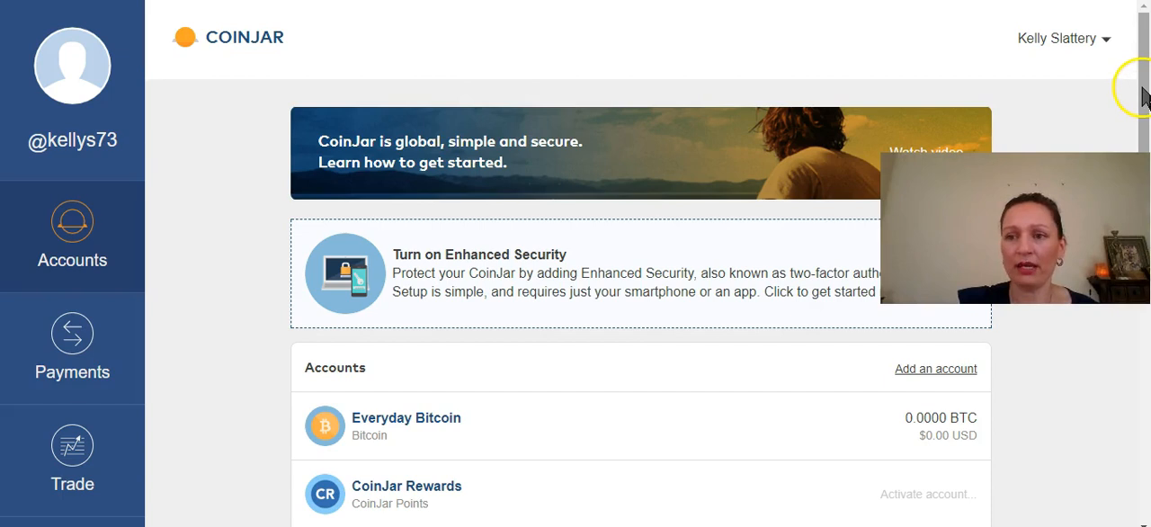
- Scroll the dashboard and follow 'Get verified now' under the Accounts list
{"action": "scroll", "scroll_direction": "down", "scroll_amount": 3}
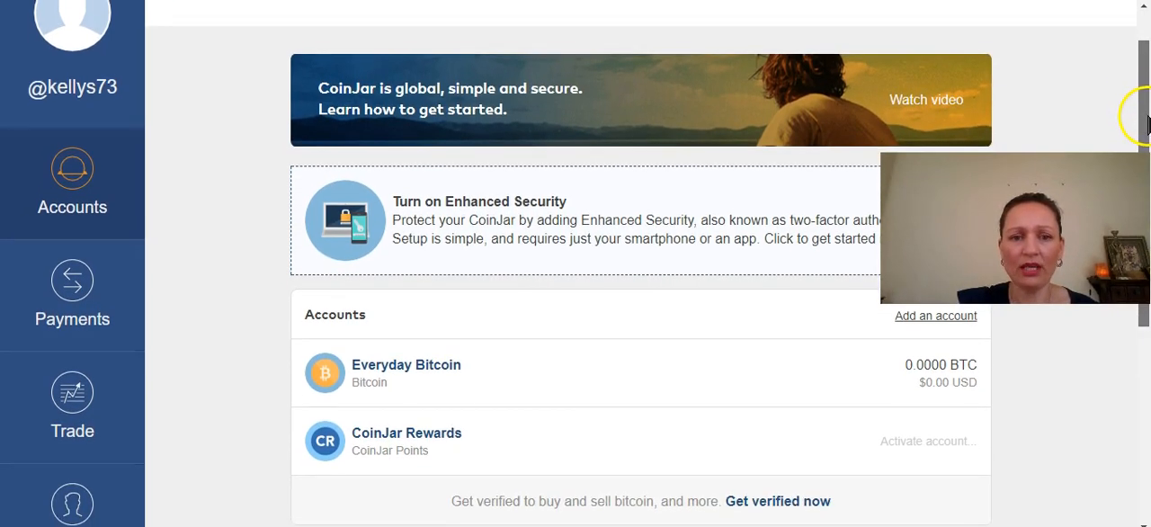
{"action": "scroll", "scroll_direction": "down", "scroll_amount": 3}
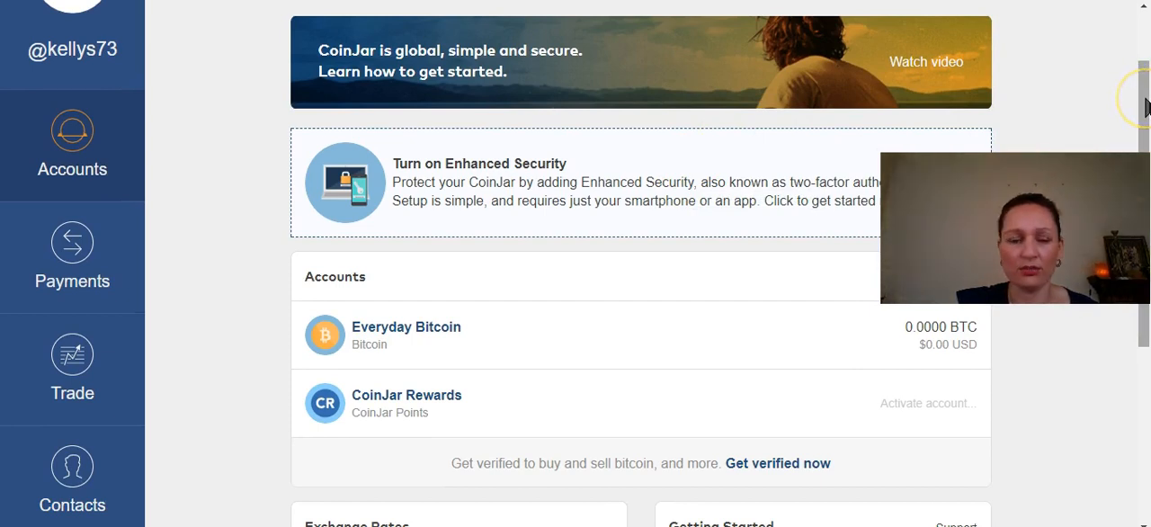
{"action": "scroll", "scroll_direction": "down", "scroll_amount": 3}
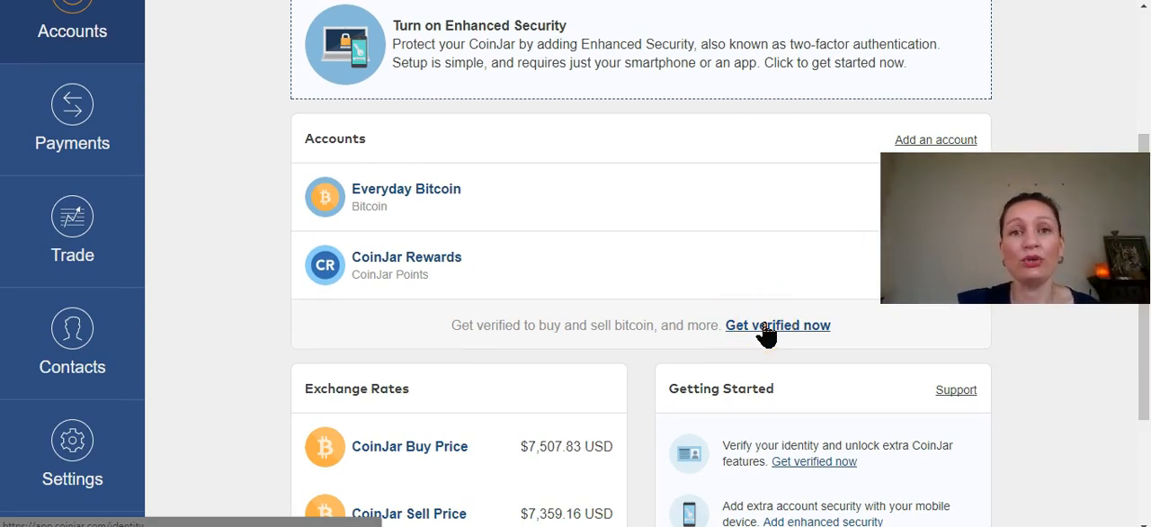
{"action": "left_click", "coordinate": [777, 324]}
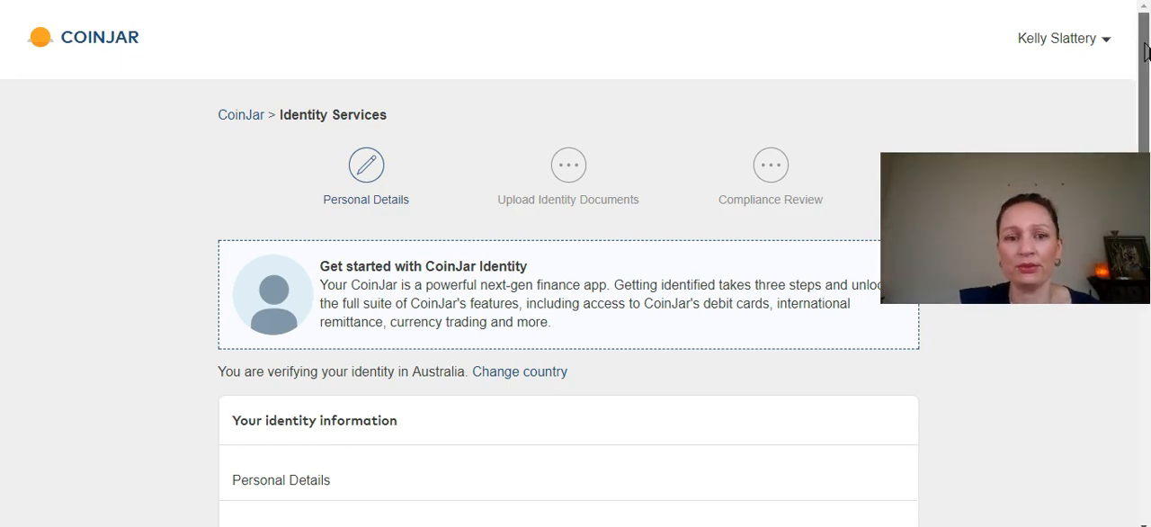
- Scroll the Identity Services page to the First, Middle and Last Name fields
{"action": "scroll", "scroll_direction": "down", "scroll_amount": 3}
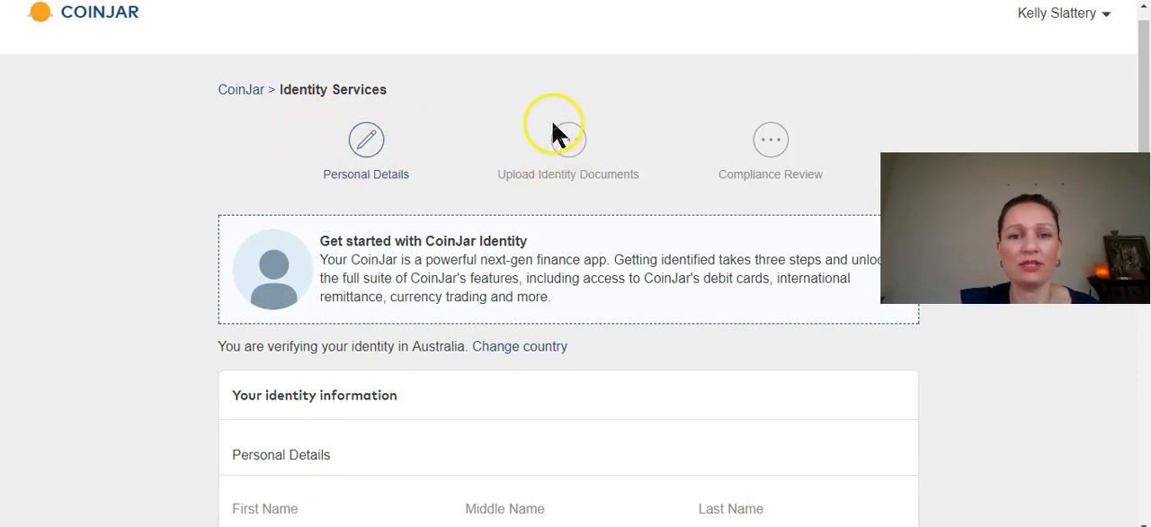
{"action": "mouse_move", "coordinate": [763, 144]}
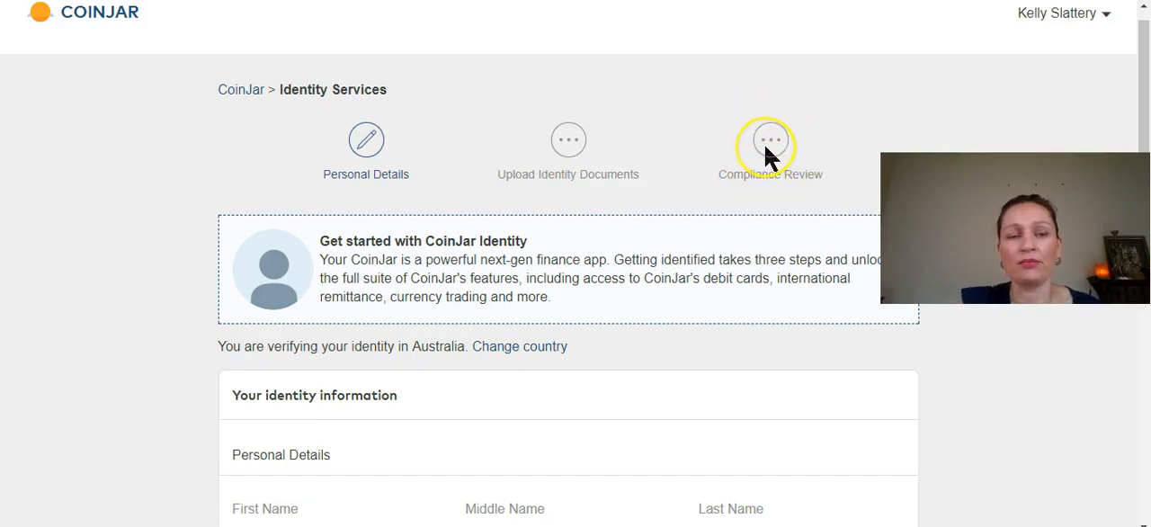
{"action": "mouse_move", "coordinate": [1142, 72]}
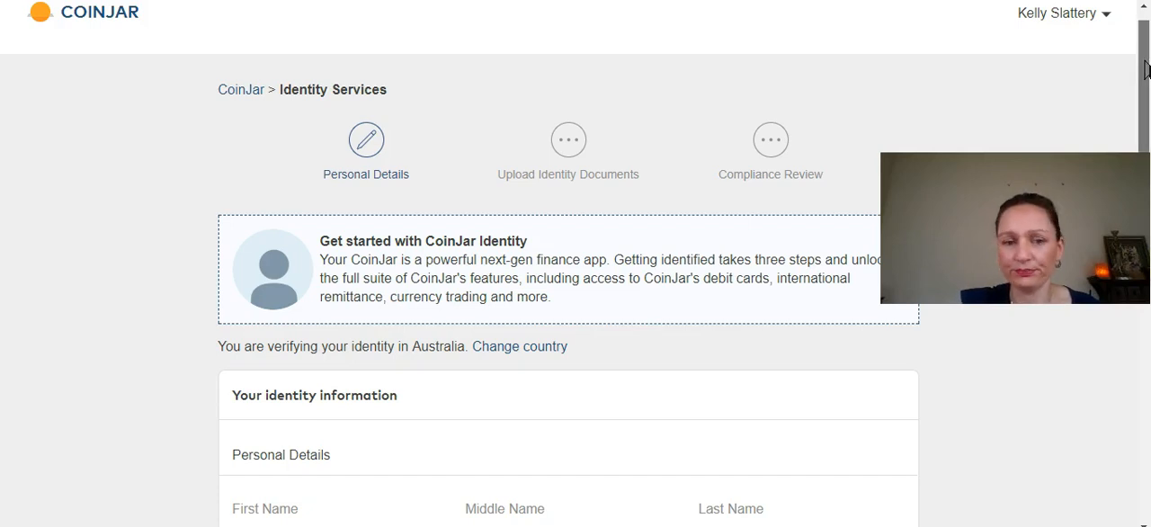
{"action": "scroll", "scroll_direction": "down", "scroll_amount": 3}
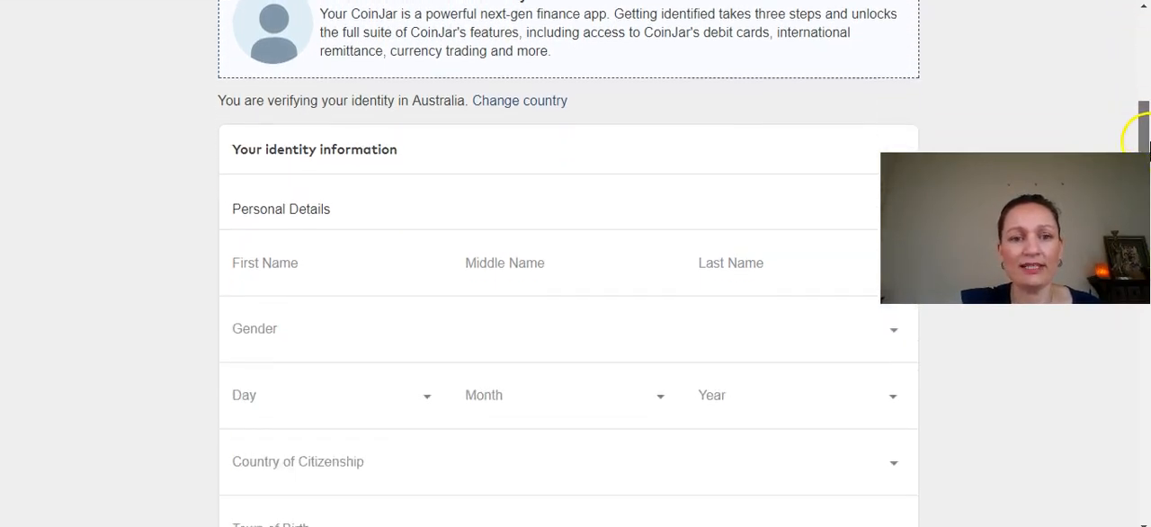
{"action": "scroll", "scroll_direction": "down", "scroll_amount": 3}
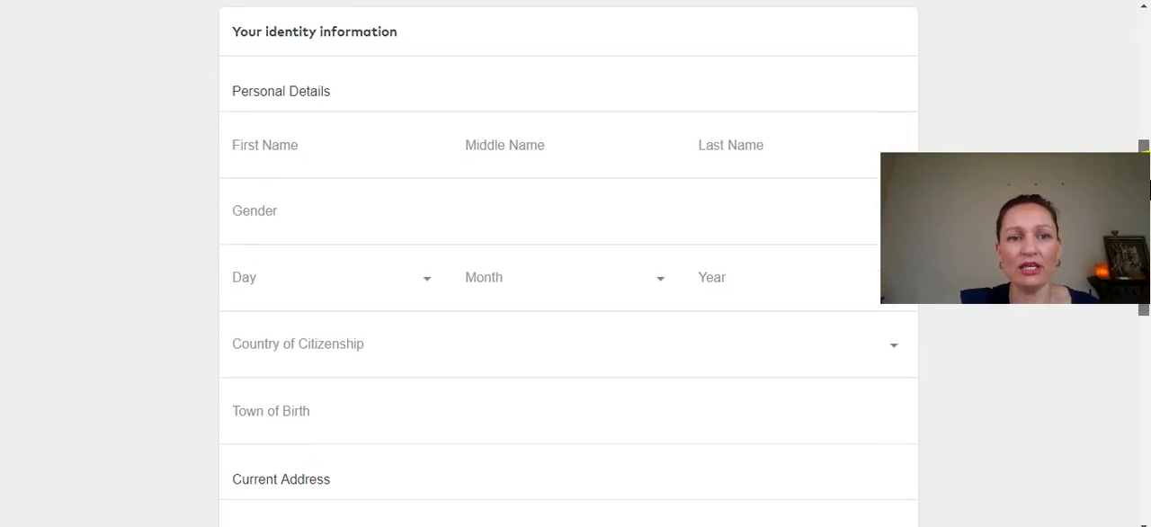
{"action": "scroll", "scroll_direction": "down", "scroll_amount": 3}
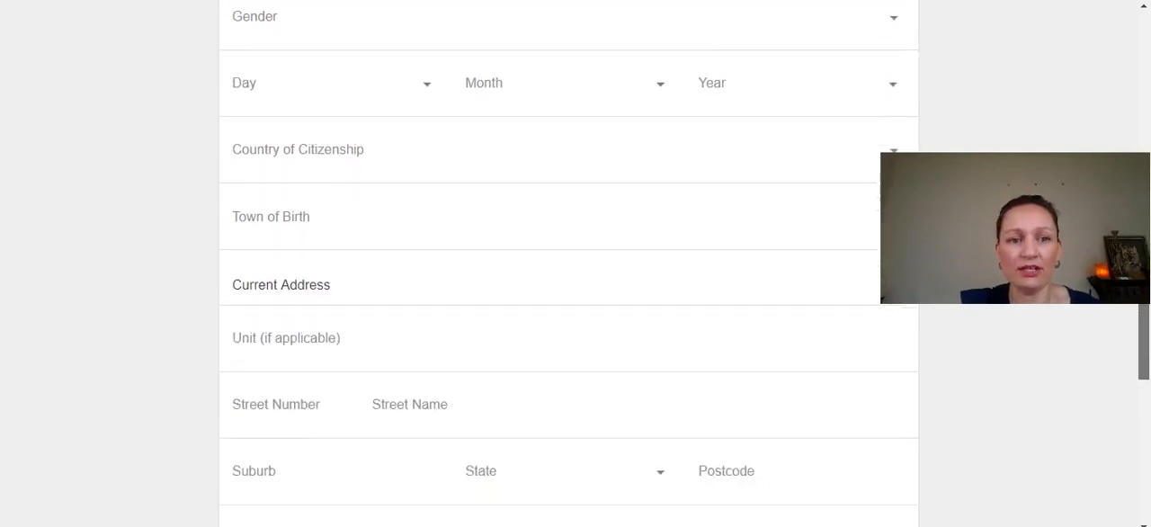
{"action": "scroll", "scroll_direction": "down", "scroll_amount": 3}
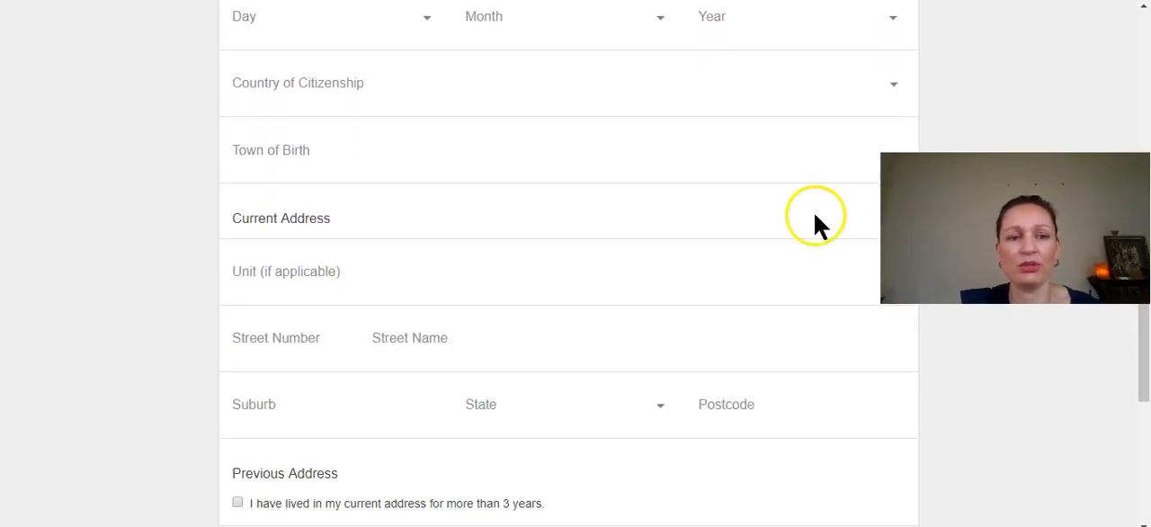
{"action": "mouse_move", "coordinate": [1142, 360]}
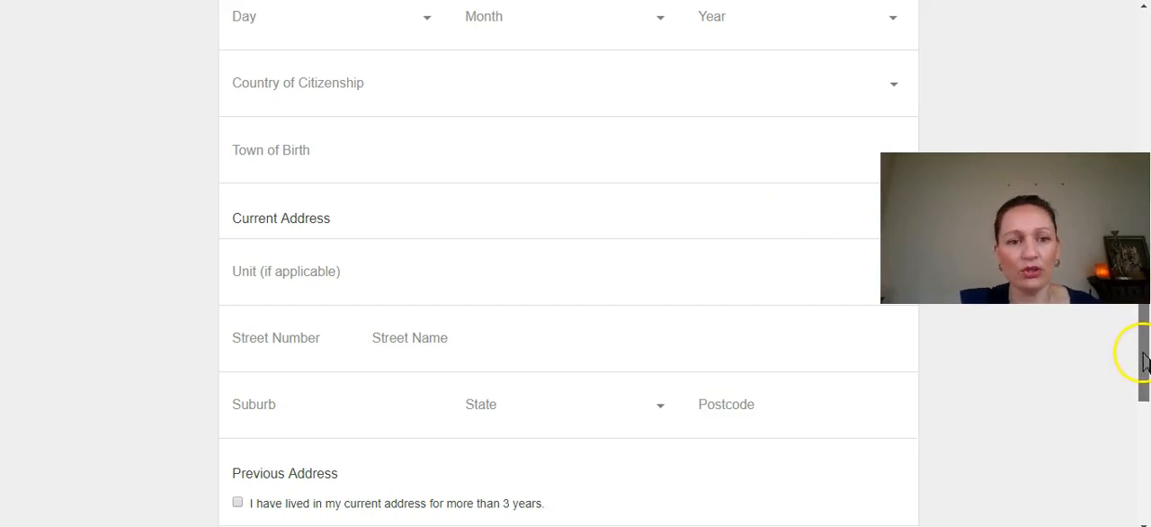
{"action": "scroll", "scroll_direction": "down", "scroll_amount": 3}
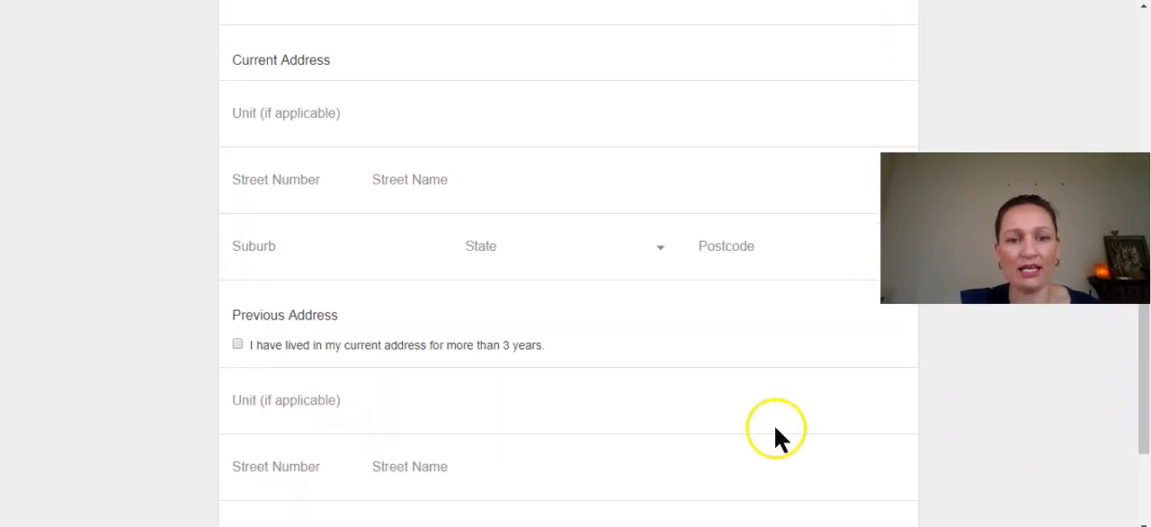
{"action": "mouse_move", "coordinate": [400, 376]}
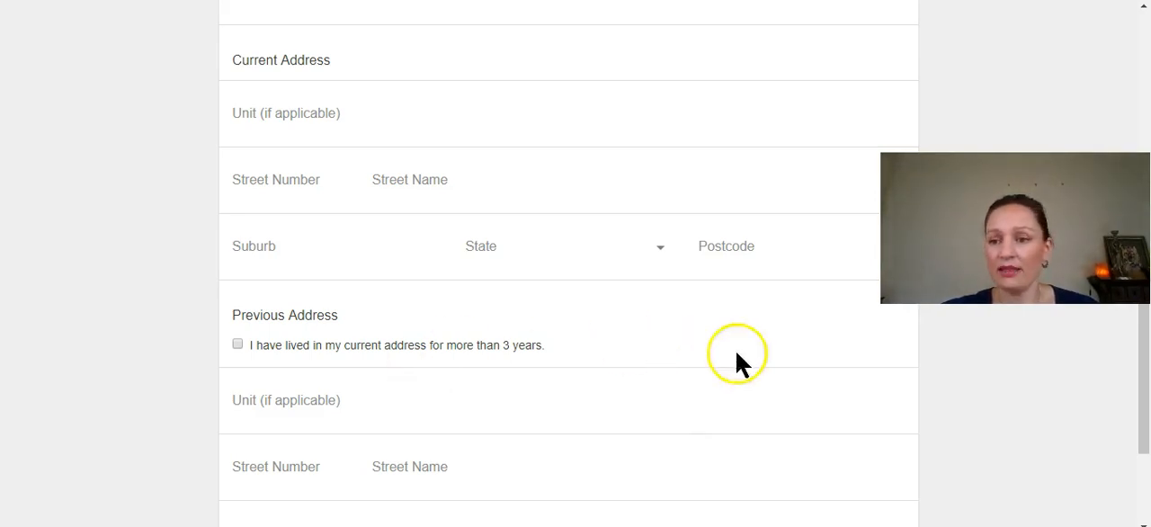
{"action": "scroll", "scroll_direction": "down", "scroll_amount": 3}
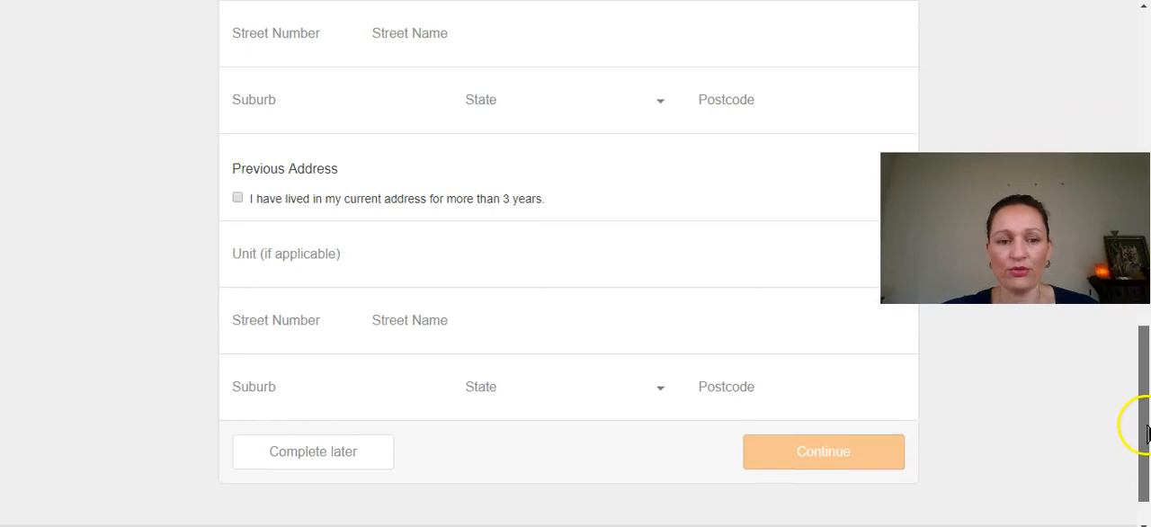
{"action": "scroll", "scroll_direction": "down", "scroll_amount": 3}
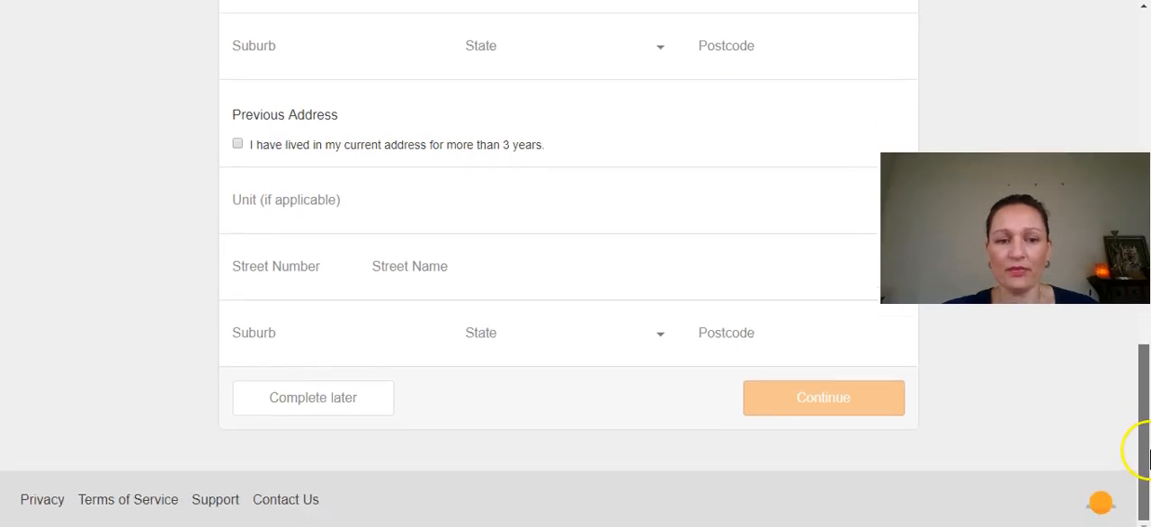
{"action": "scroll", "scroll_direction": "down", "scroll_amount": 3}
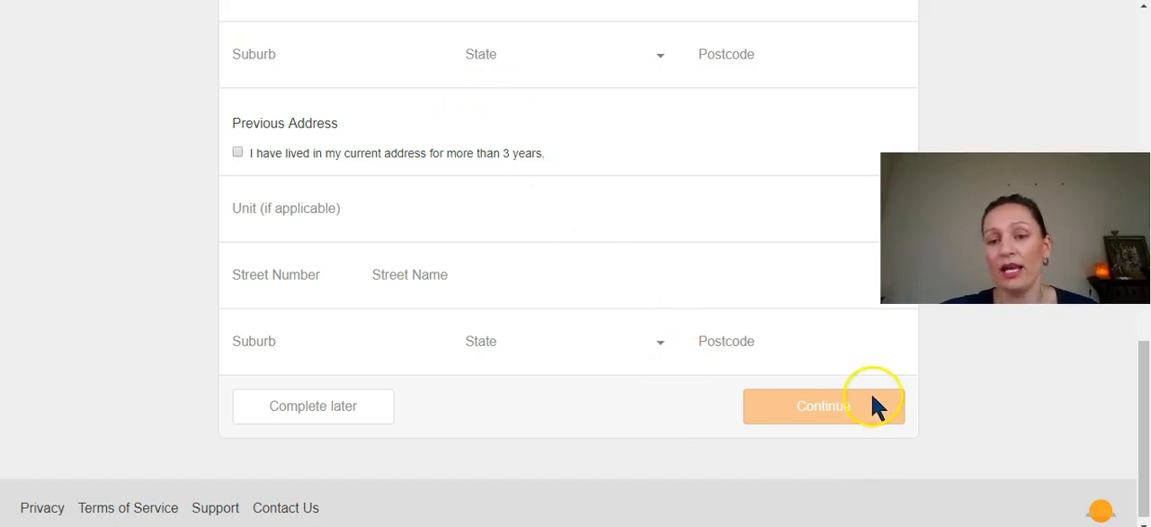
{"action": "left_click", "coordinate": [822, 406]}
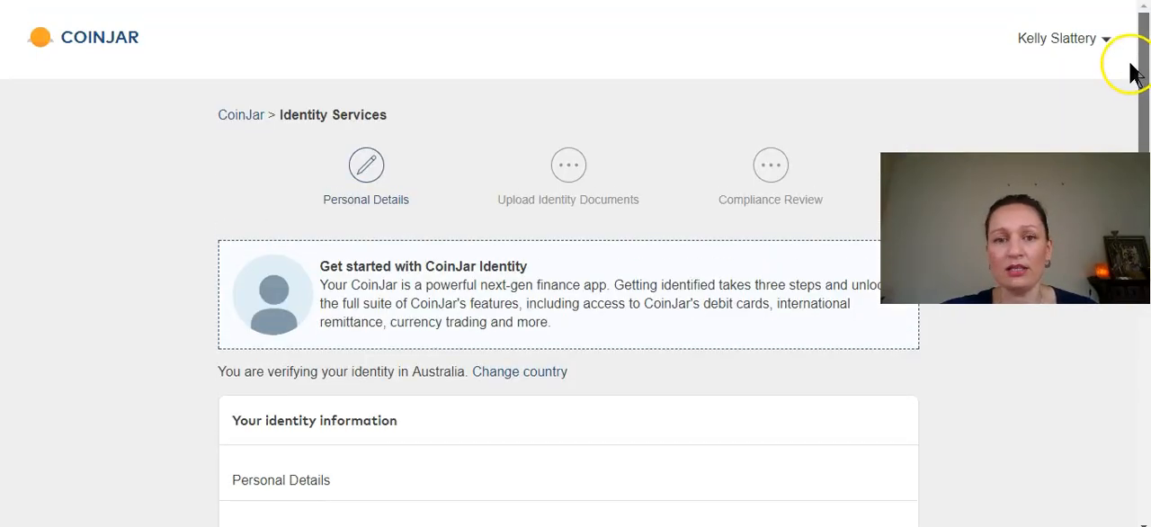
{"action": "mouse_move", "coordinate": [562, 215]}
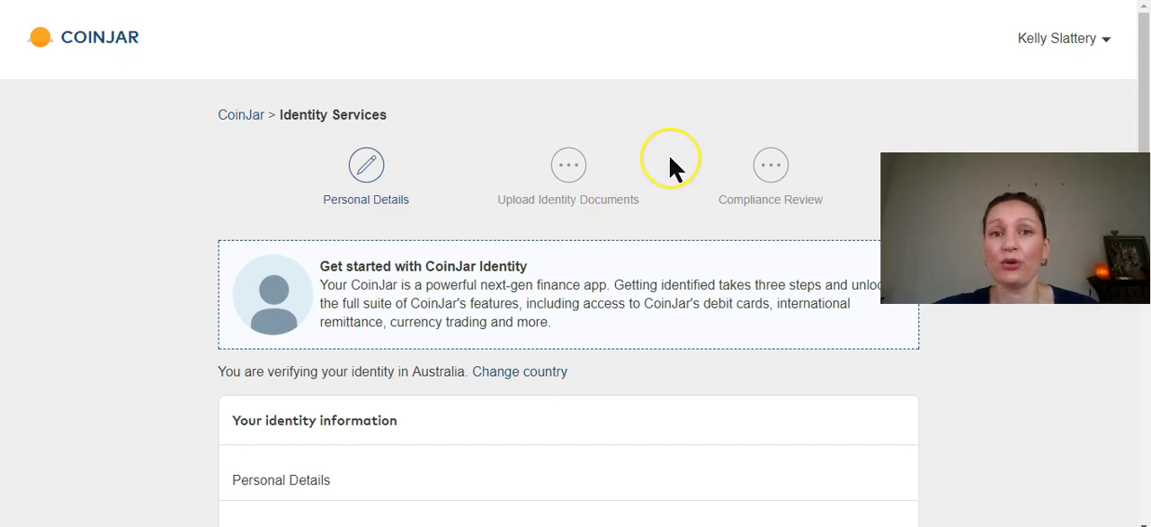
{"action": "mouse_move", "coordinate": [672, 169]}
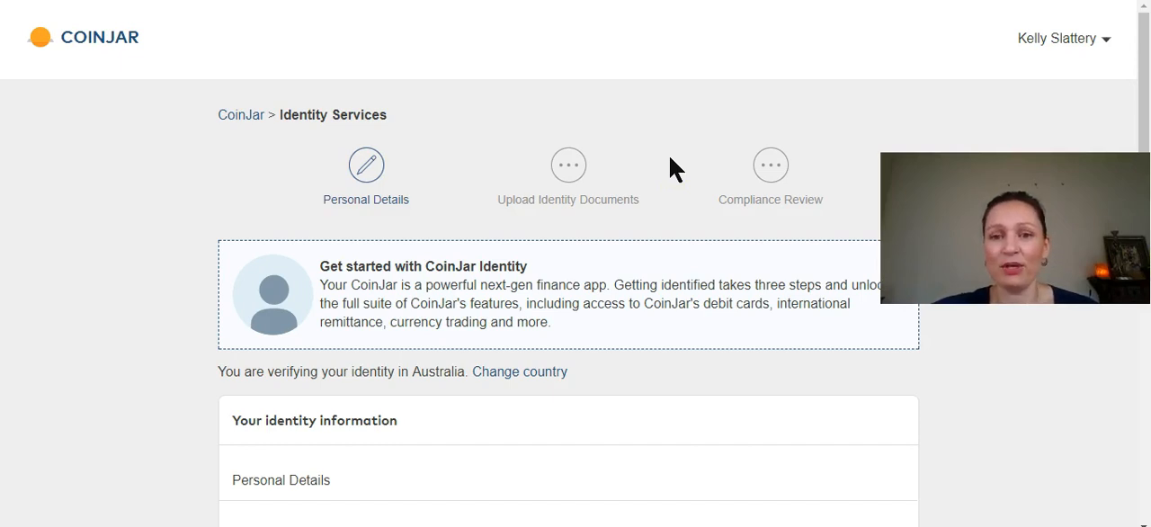
{"action": "mouse_move", "coordinate": [704, 145]}
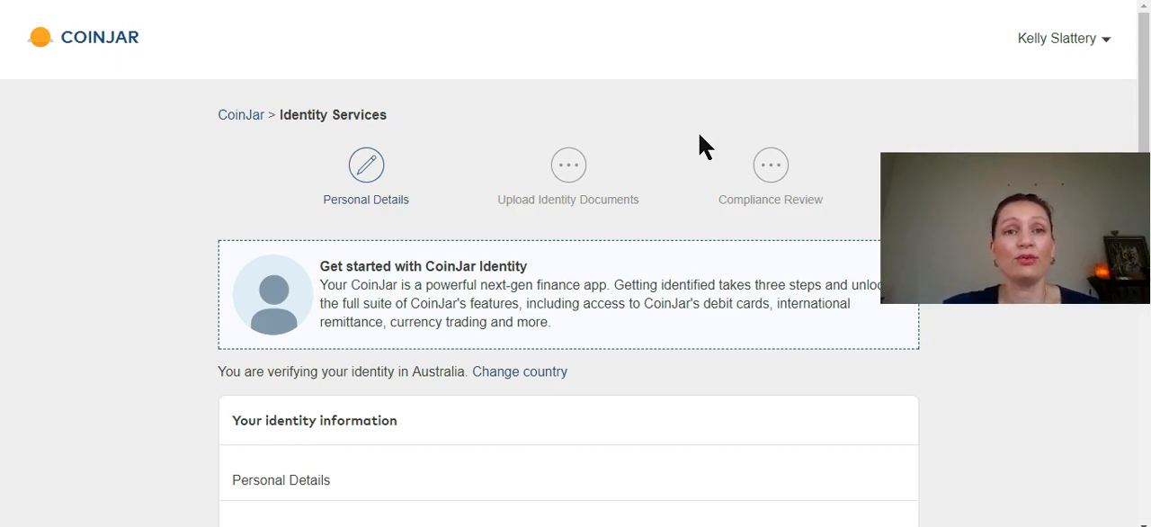
{"action": "mouse_move", "coordinate": [409, 89]}
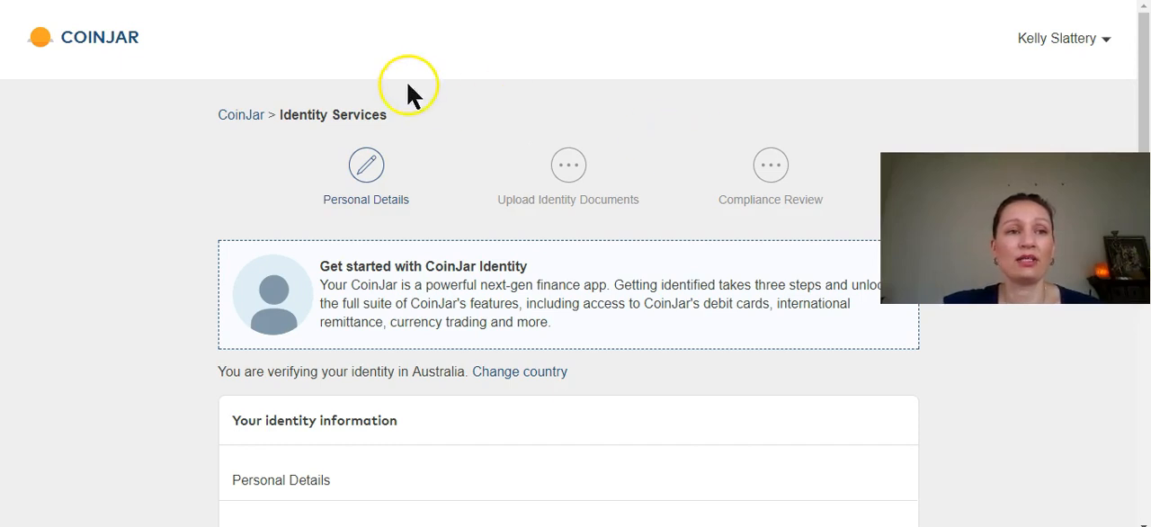